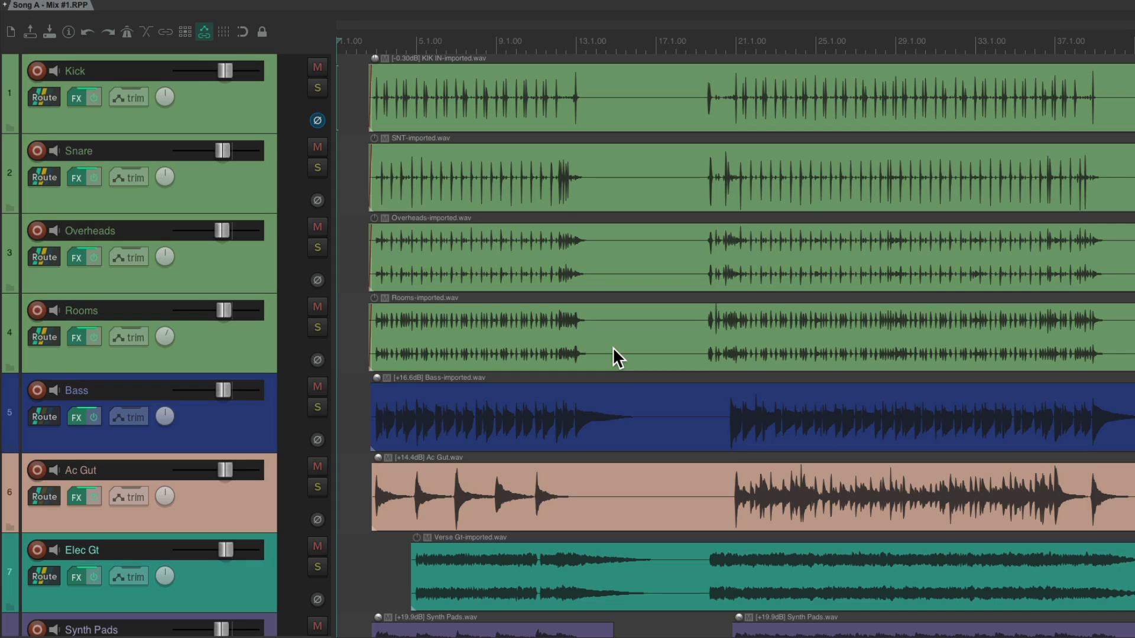
mouse_move(627, 259)
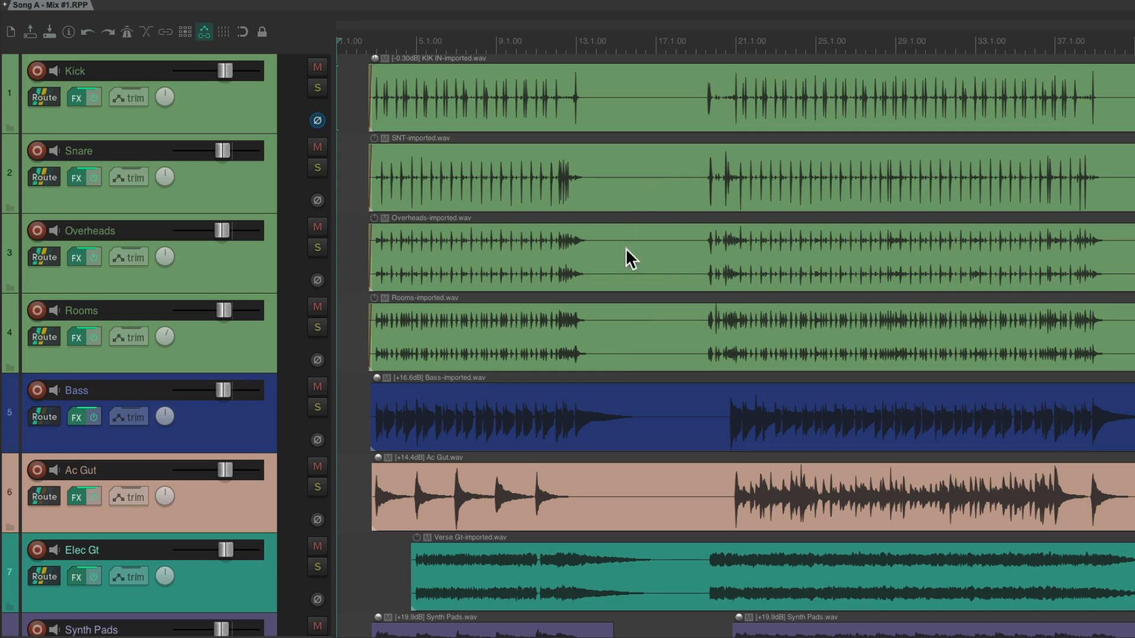
Scroll through Song A's tracks and across the mixer strips to review FX, sends, pans and faders
scroll("down", 3)
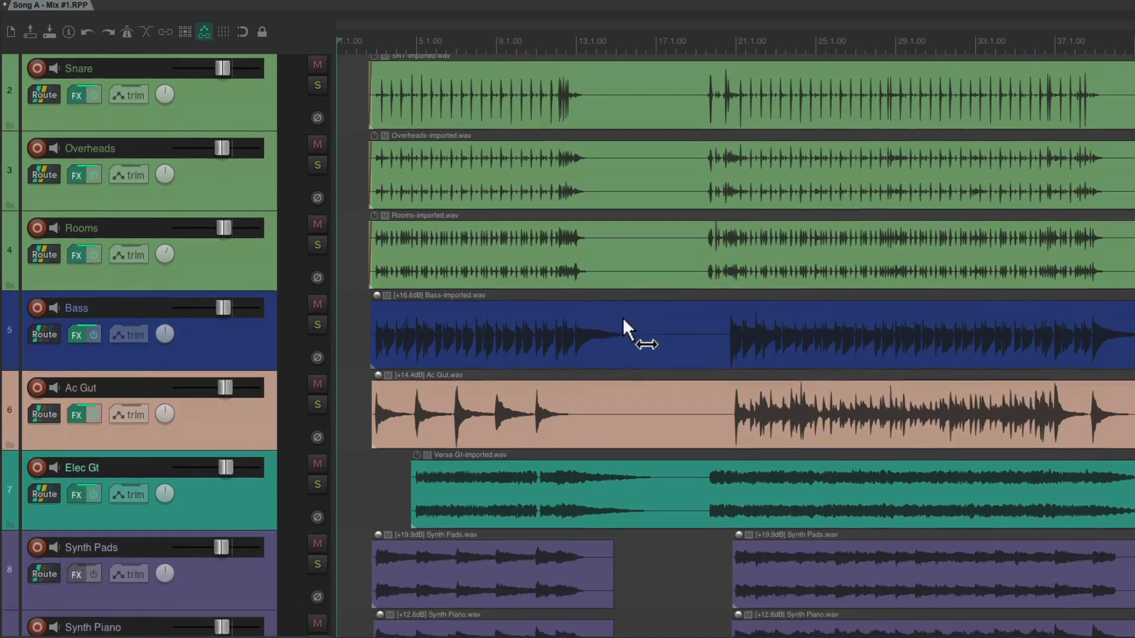
scroll("down", 3)
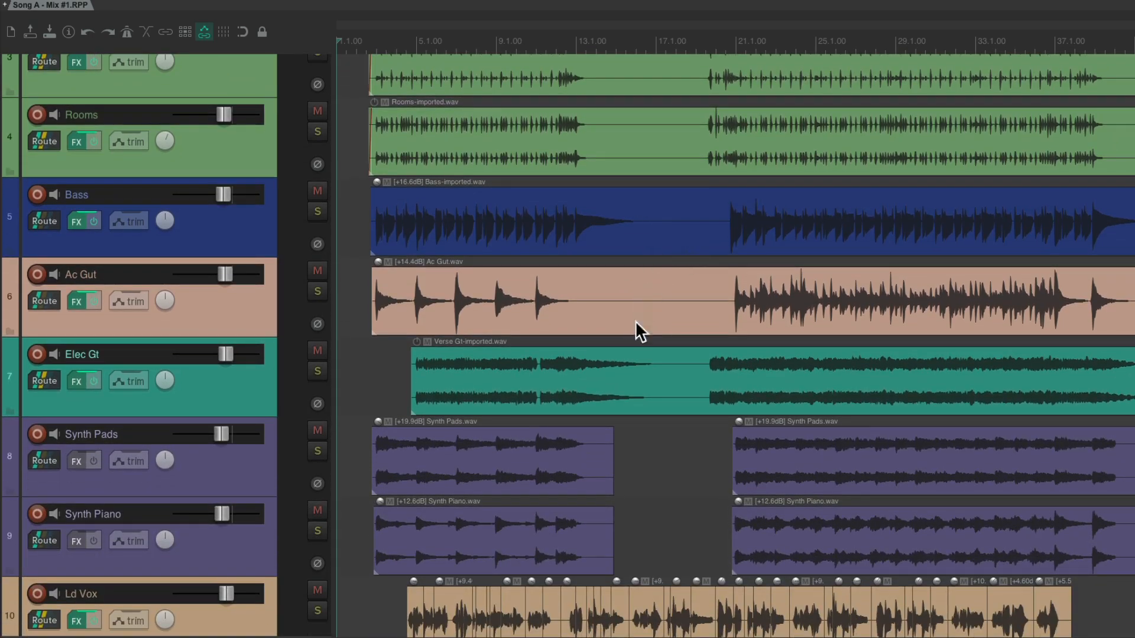
scroll("down", 3)
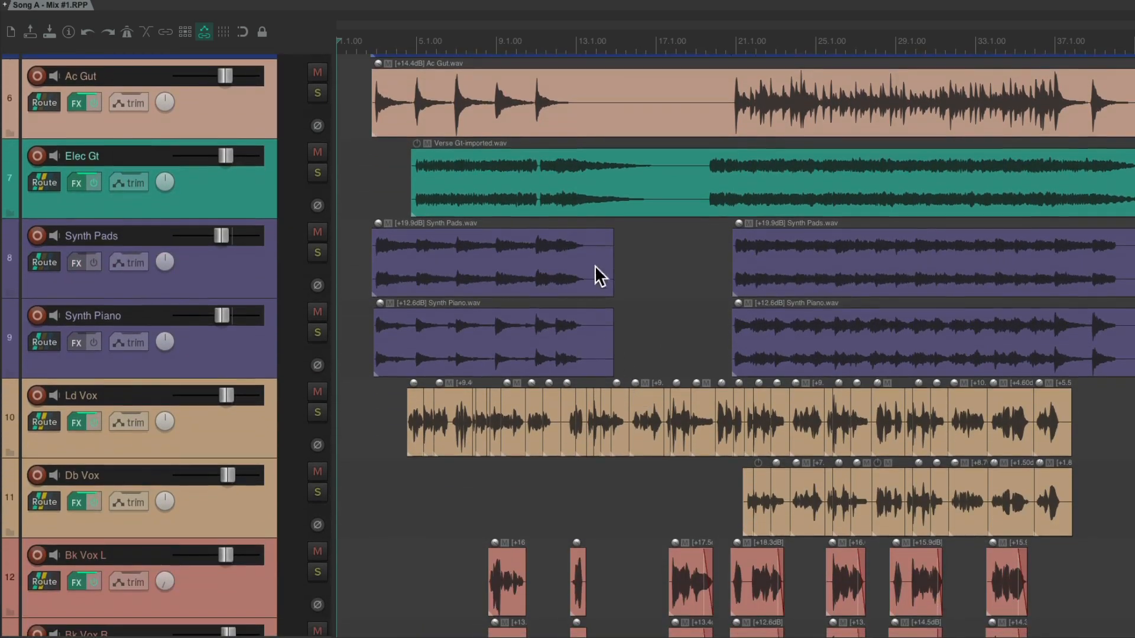
scroll("down", 3)
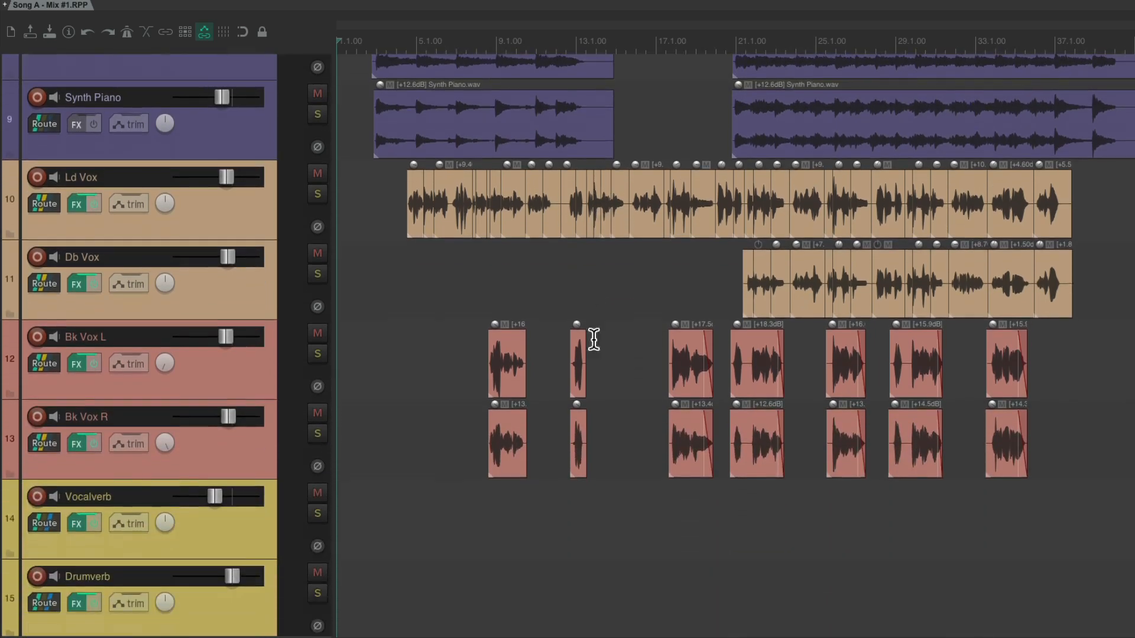
mouse_move(637, 293)
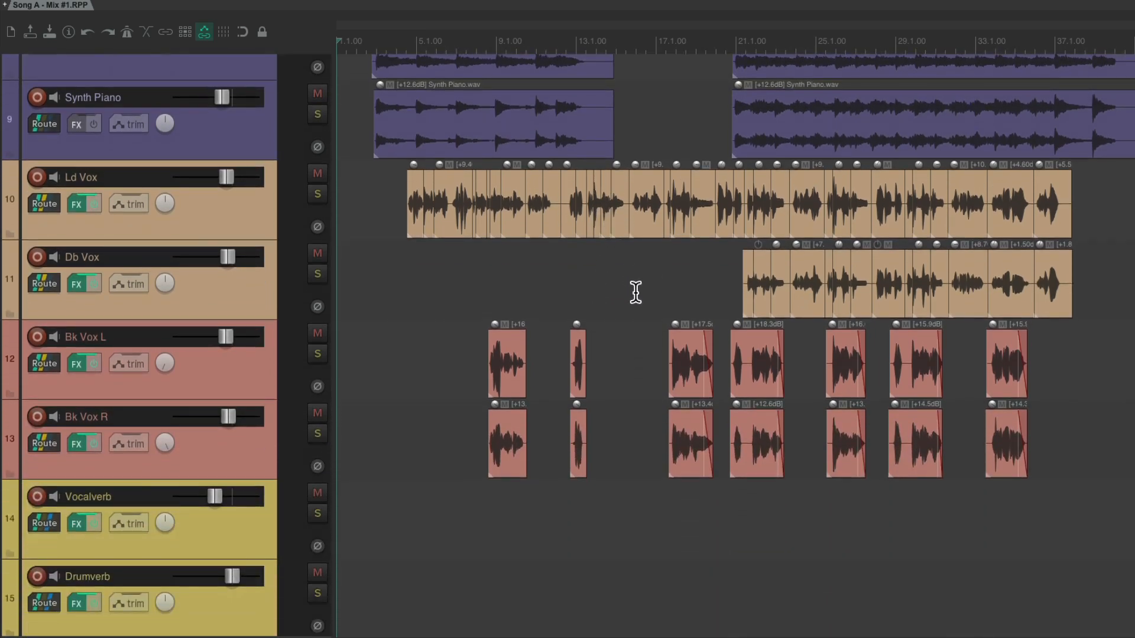
mouse_move(636, 433)
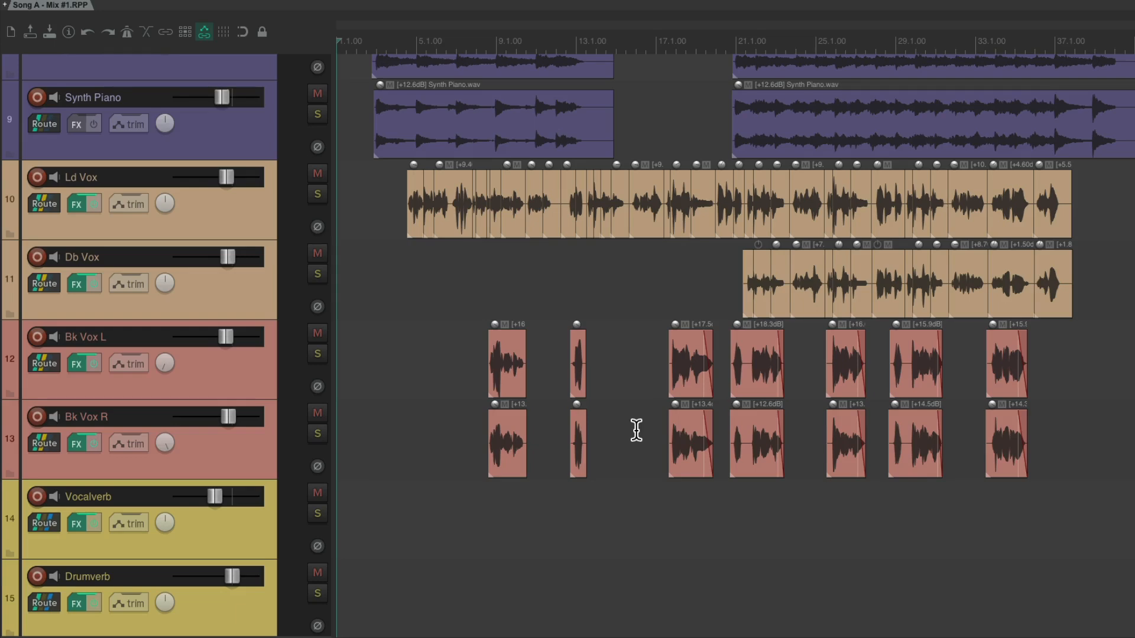
scroll("down", 3)
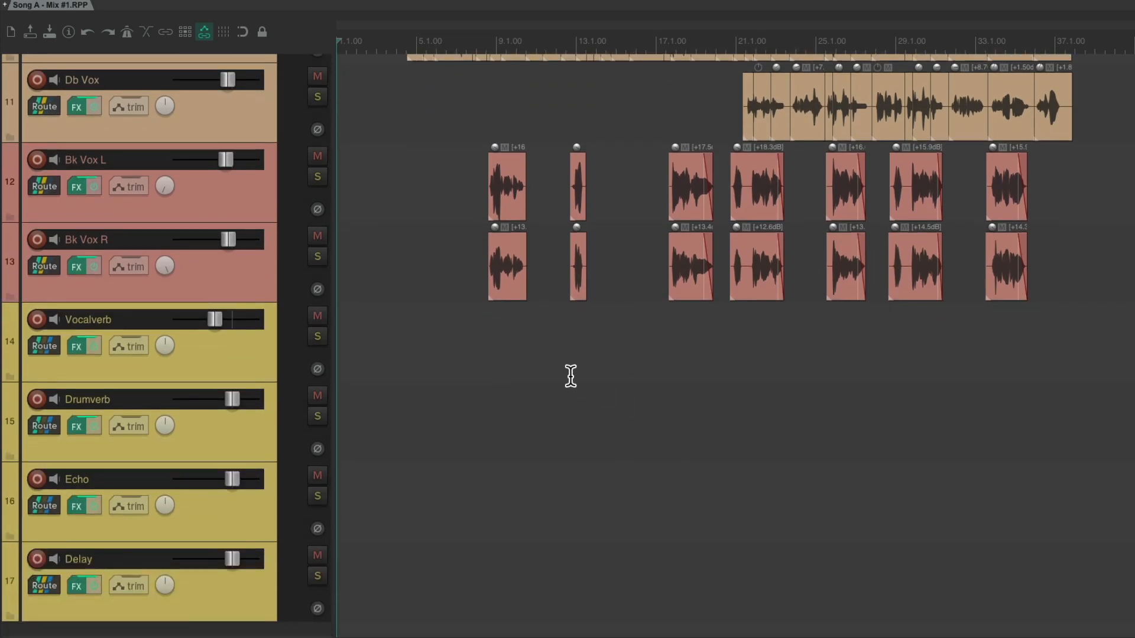
mouse_move(498, 538)
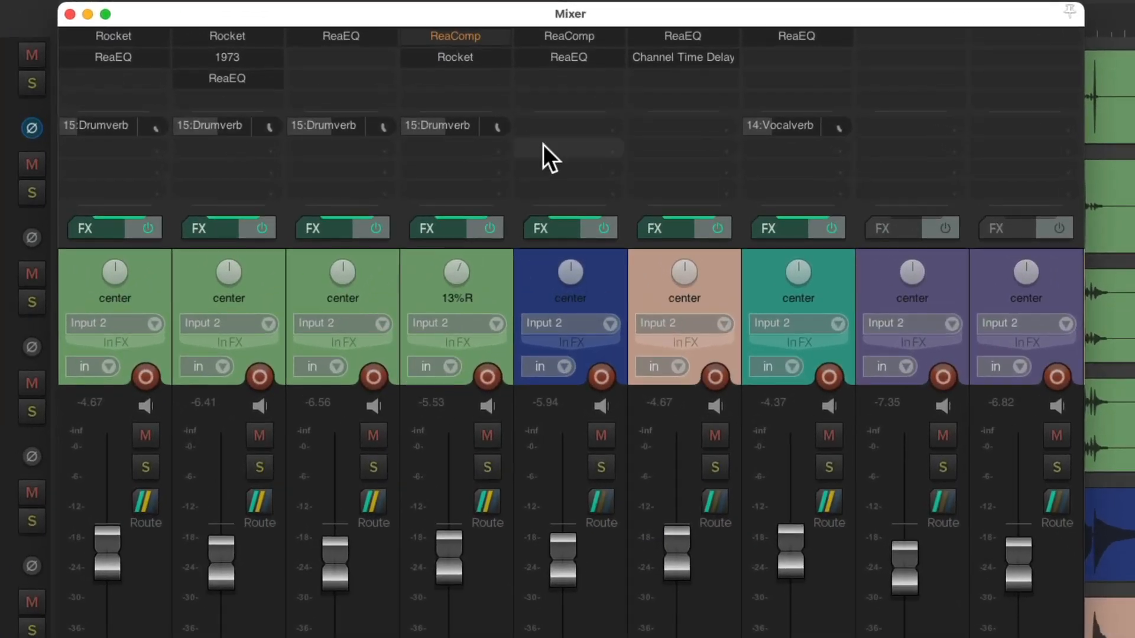
mouse_move(184, 181)
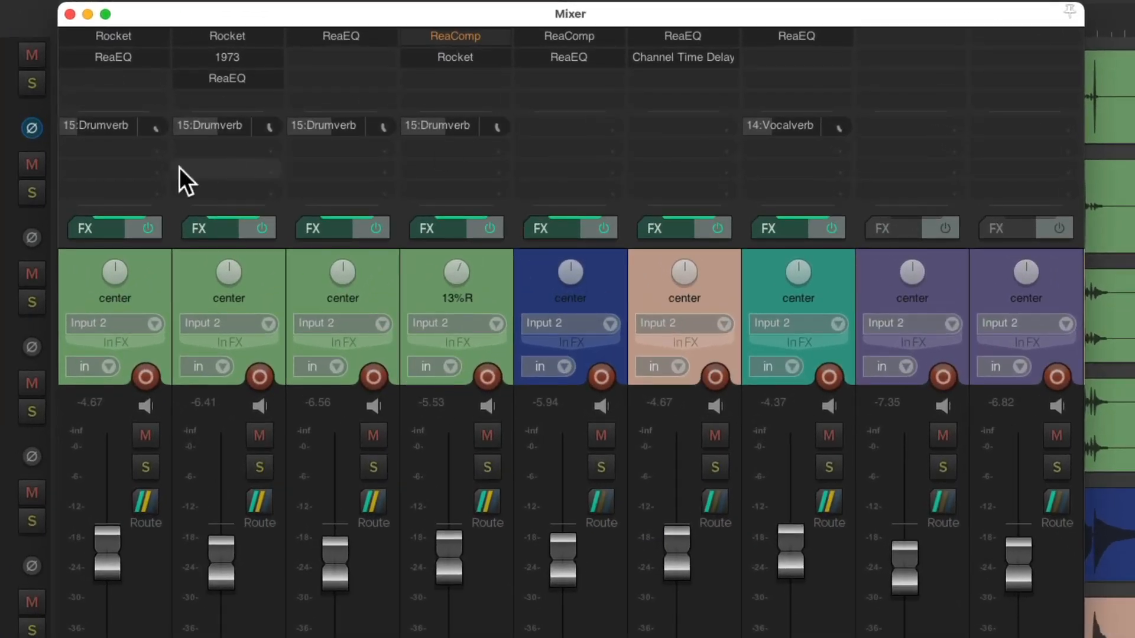
mouse_move(626, 276)
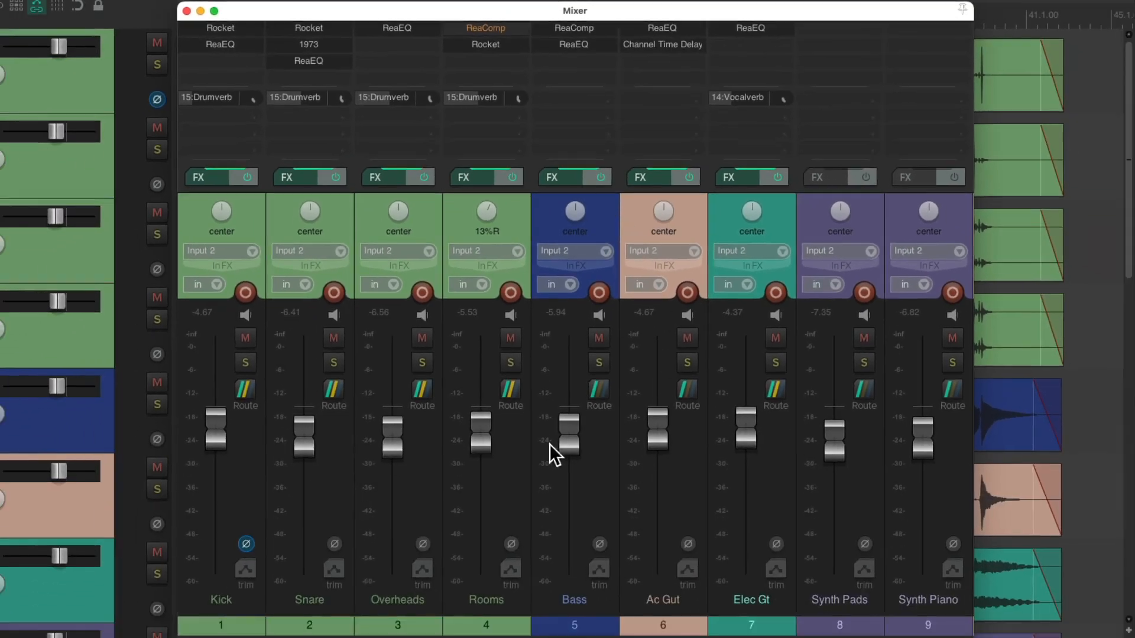
scroll("right", 3)
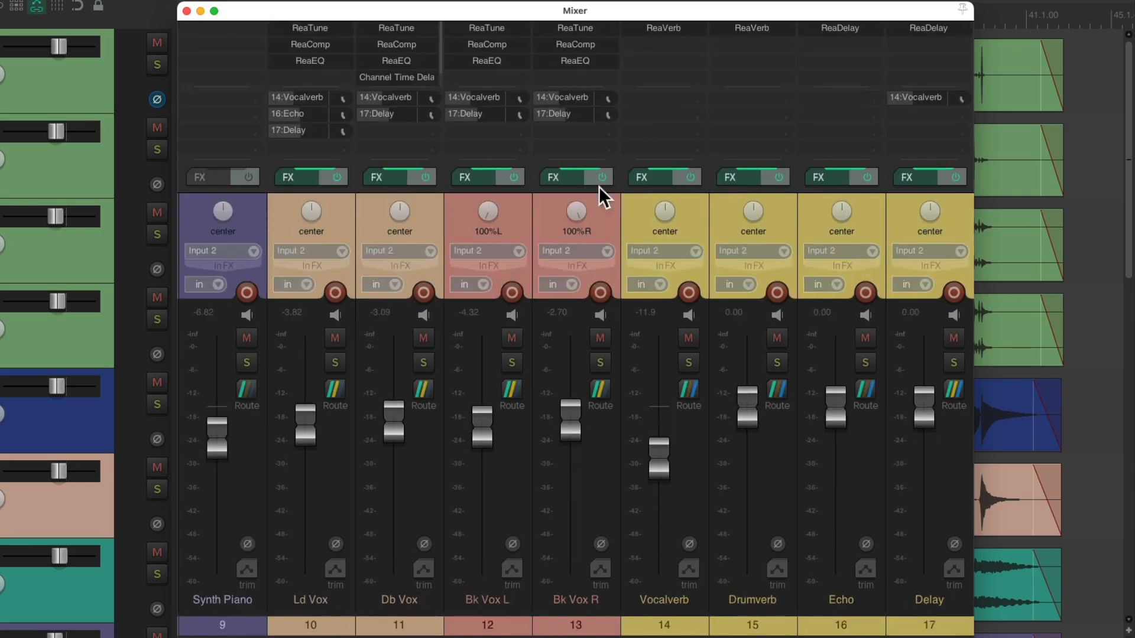
mouse_move(567, 156)
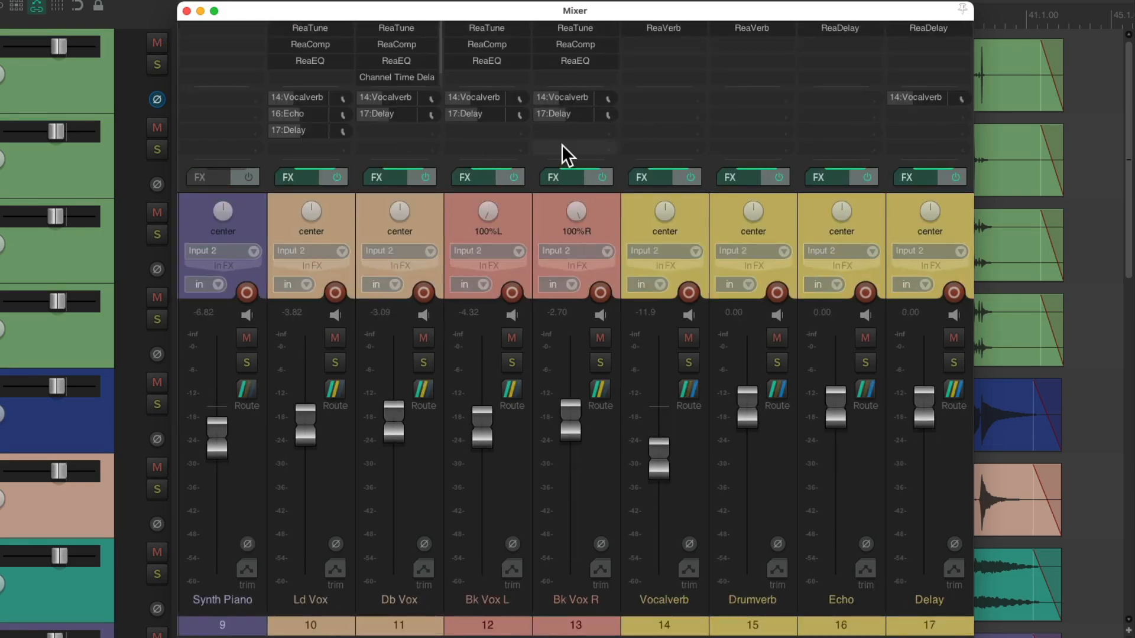
scroll("left", 3)
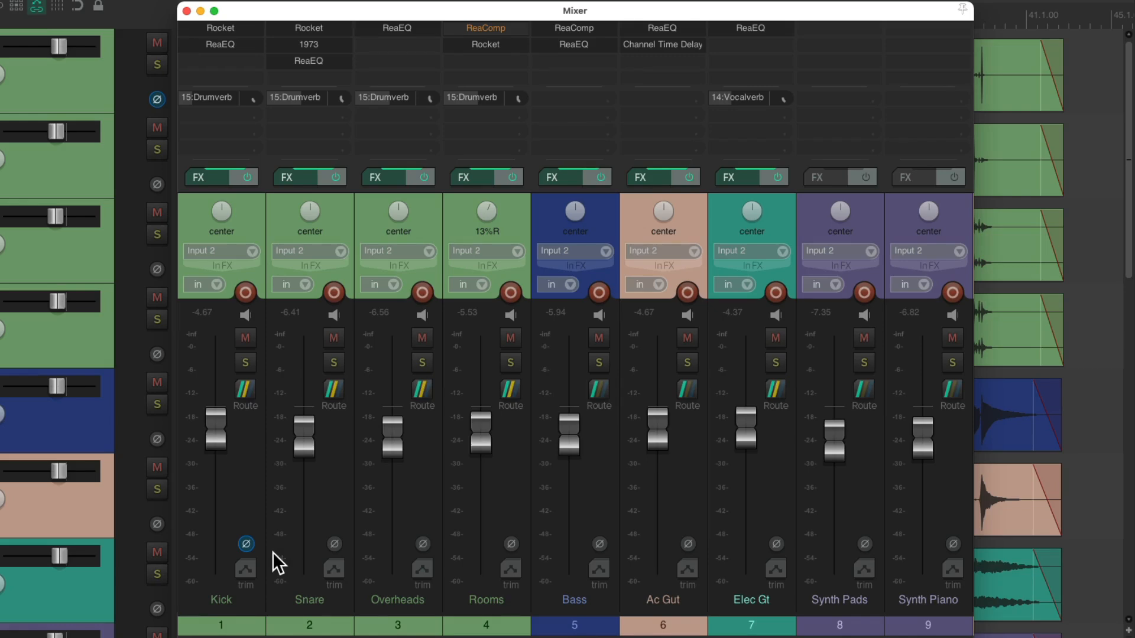
mouse_move(272, 560)
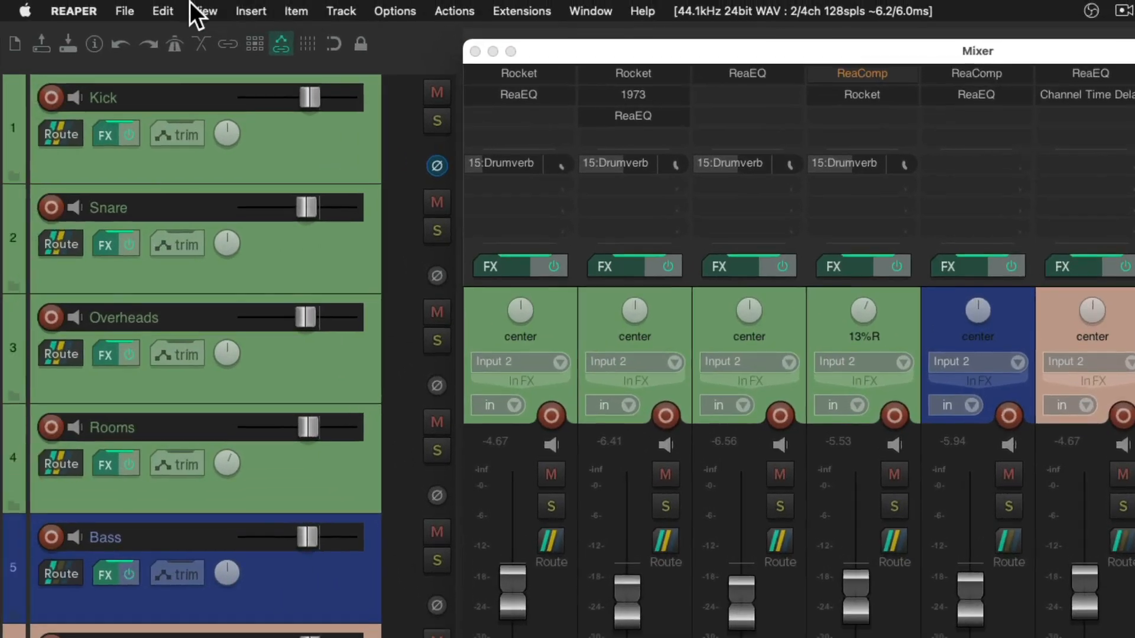
Open Song B.RPP from the Song B folder as a second project tab beside Song A
left_click(125, 10)
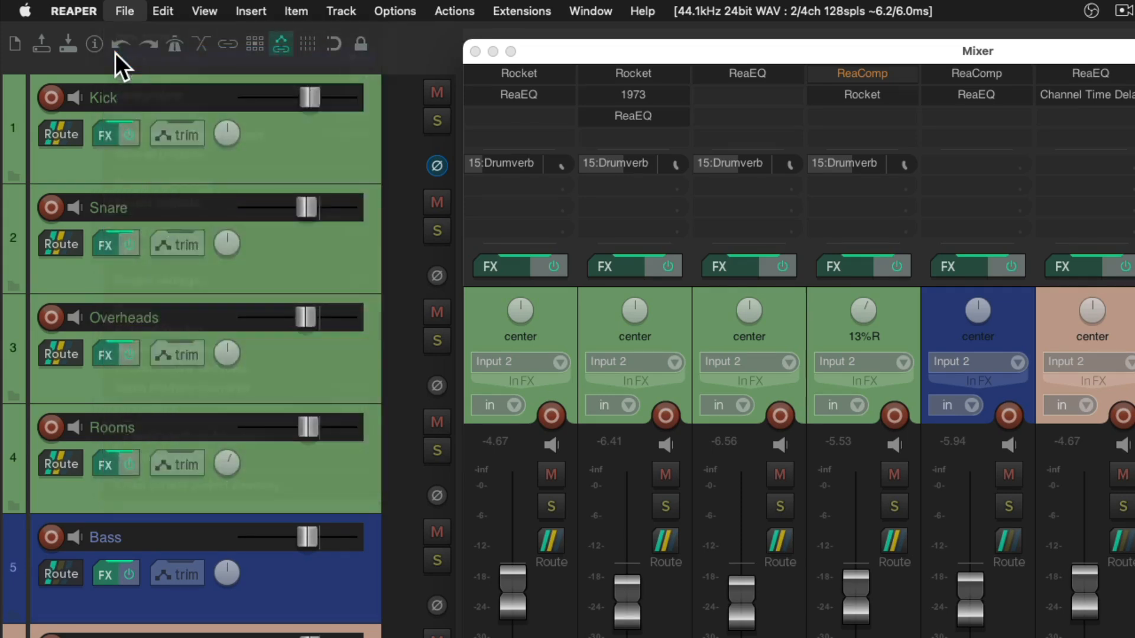
left_click(125, 11)
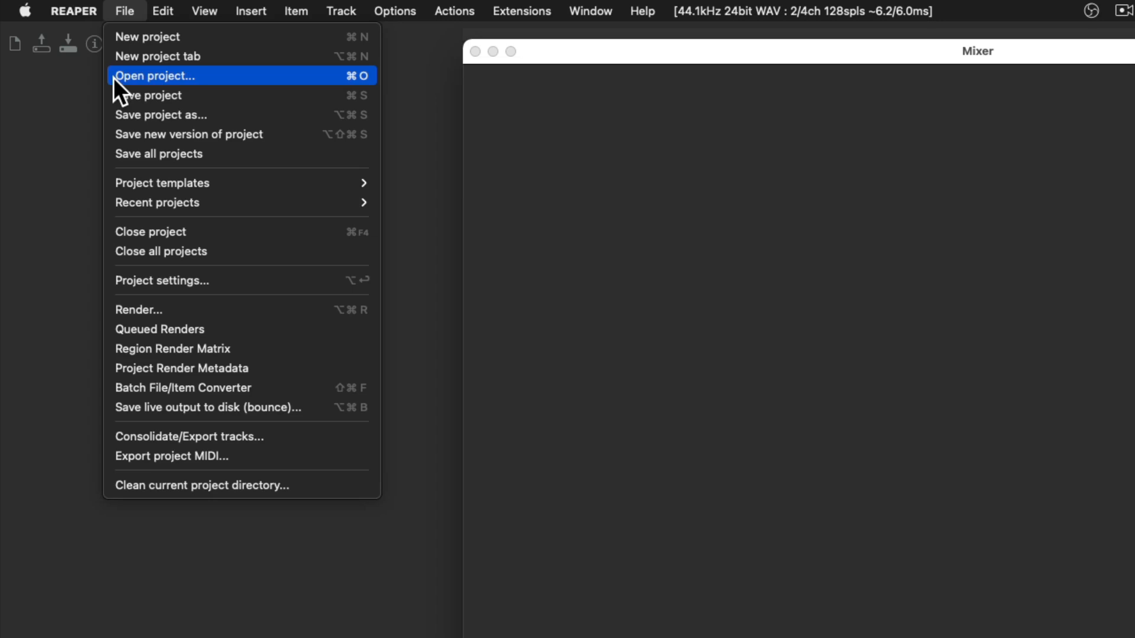
left_click(154, 75)
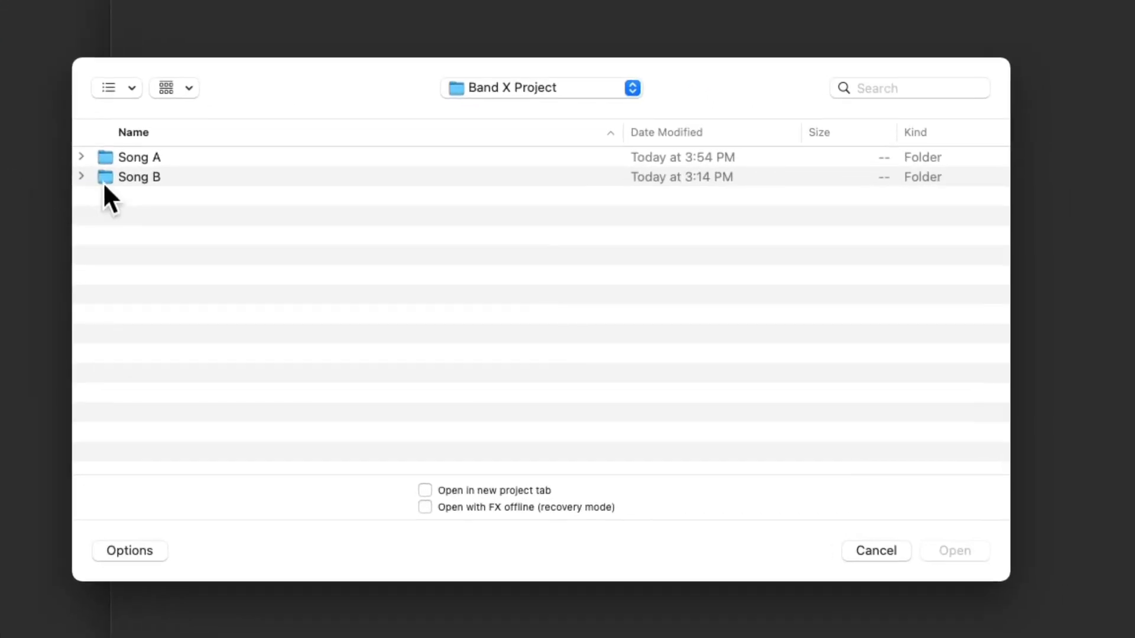
double_click(139, 176)
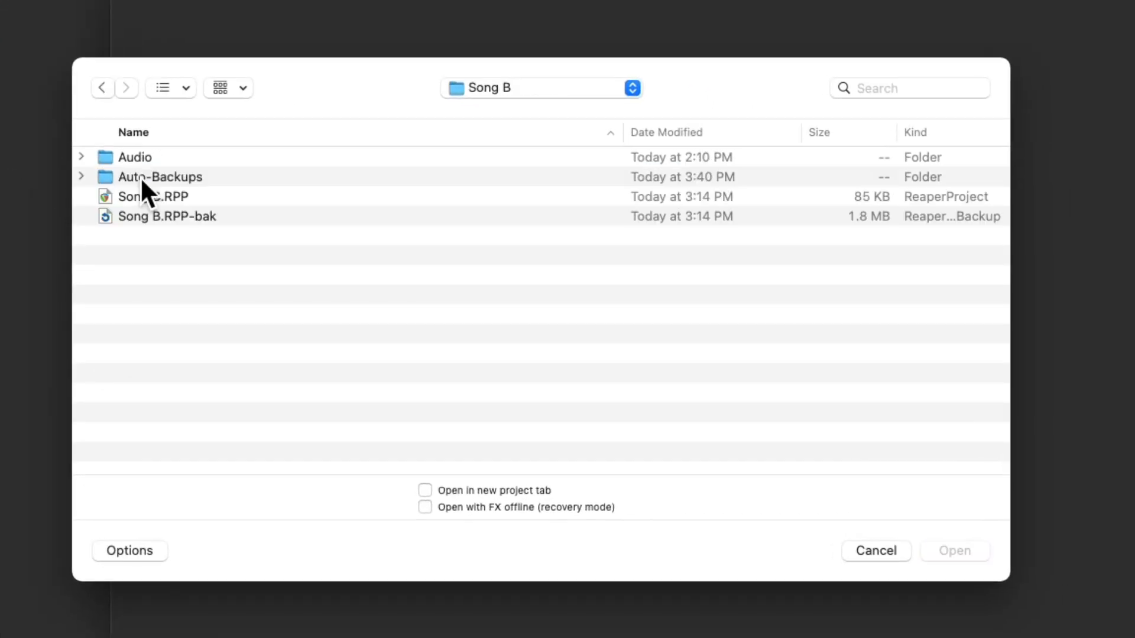
left_click(152, 196)
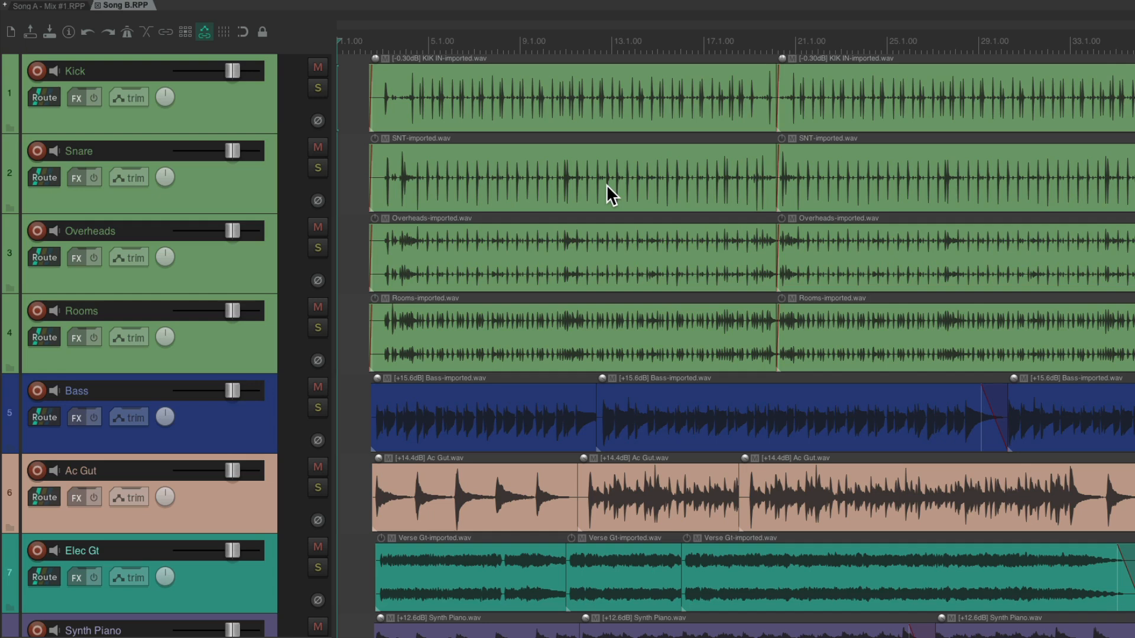
Review Song B's bare tracks and mixer strips, then switch back to the Song A tab
scroll("down", 3)
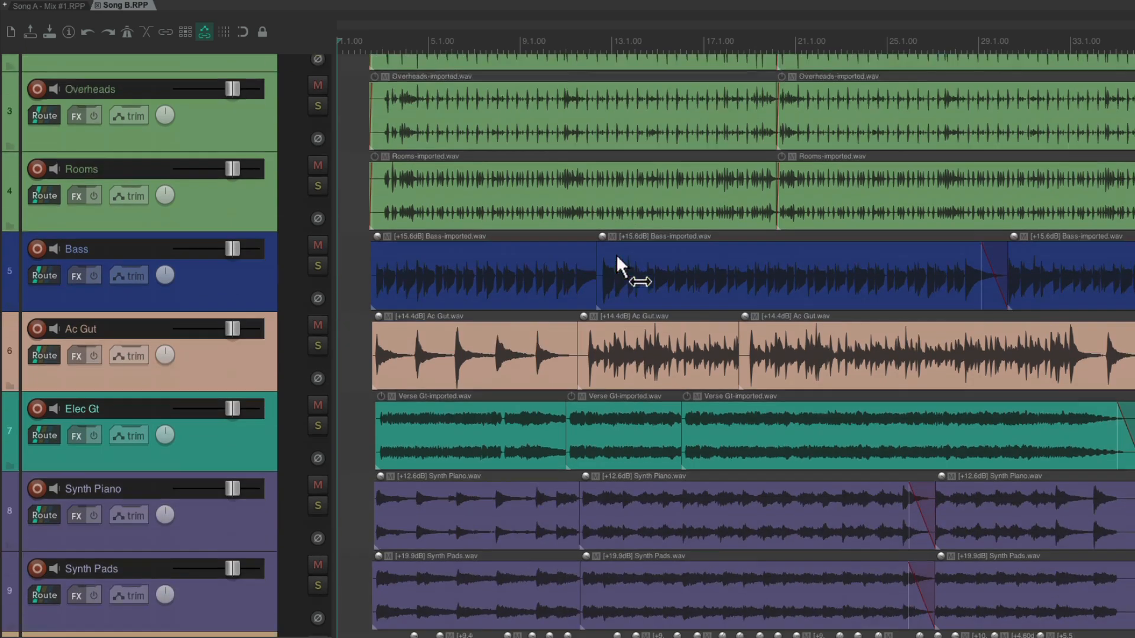
scroll("down", 3)
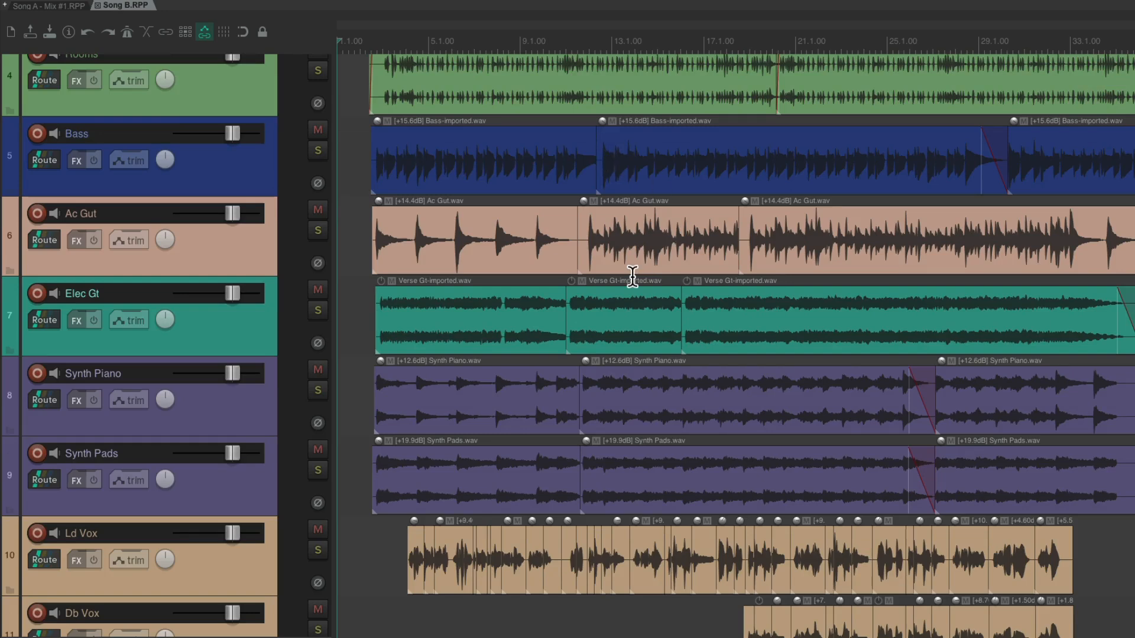
scroll("down", 3)
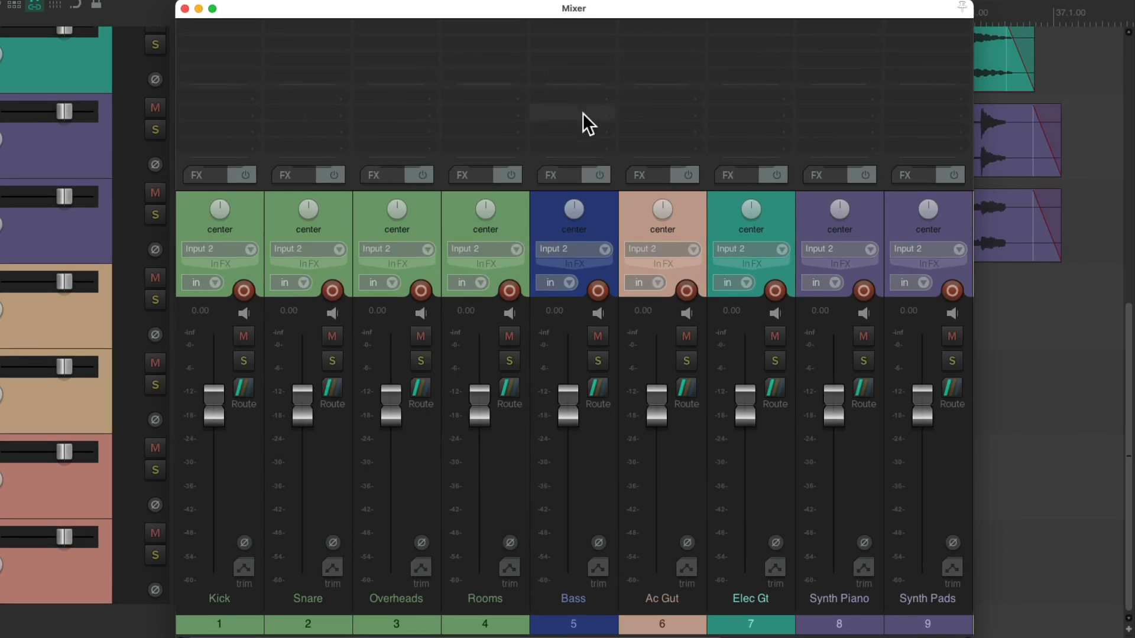
scroll("right", 3)
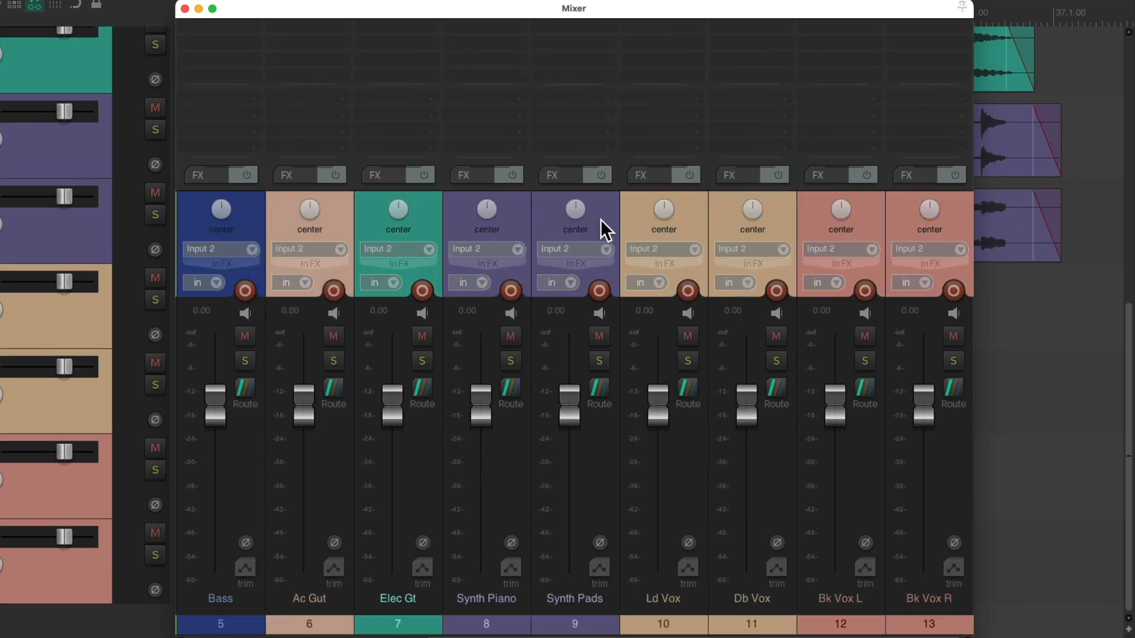
mouse_move(846, 120)
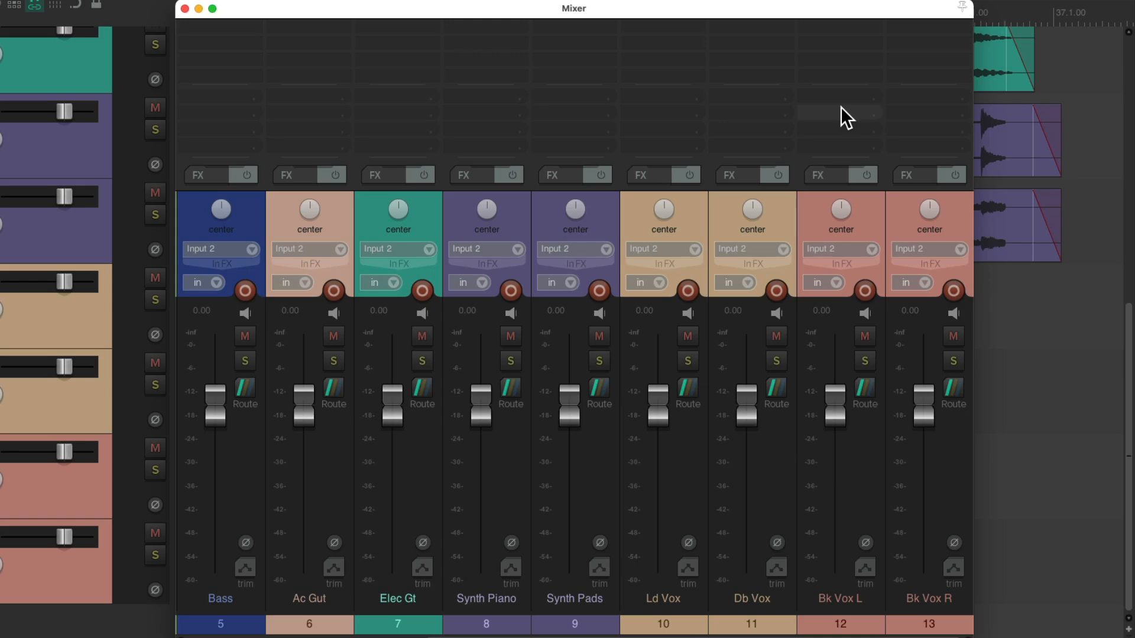
mouse_move(389, 239)
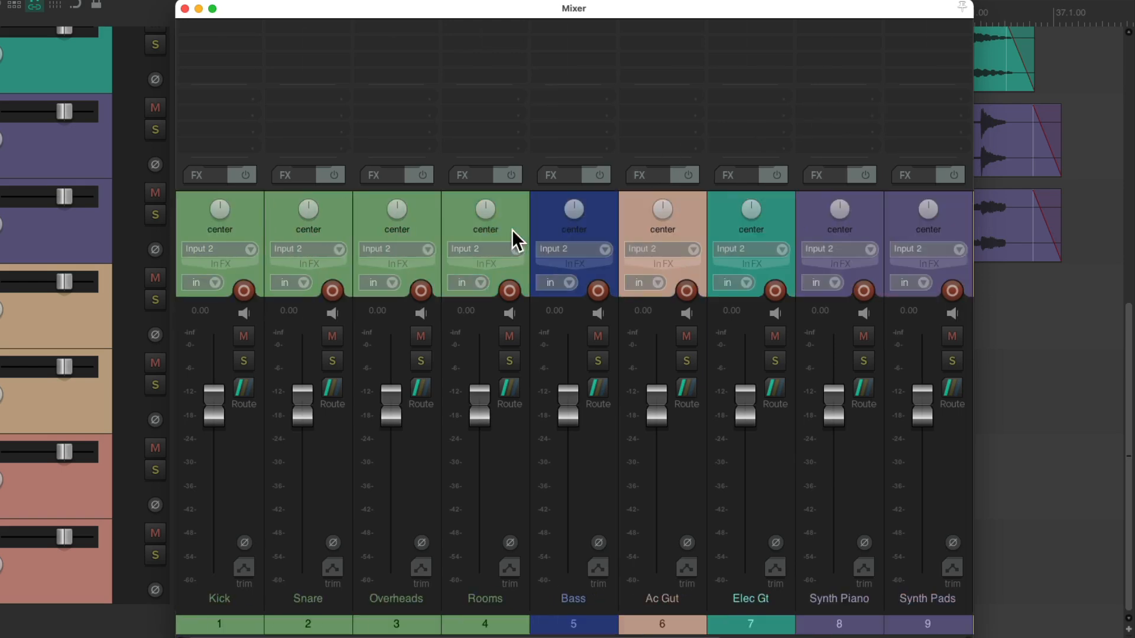
mouse_move(727, 495)
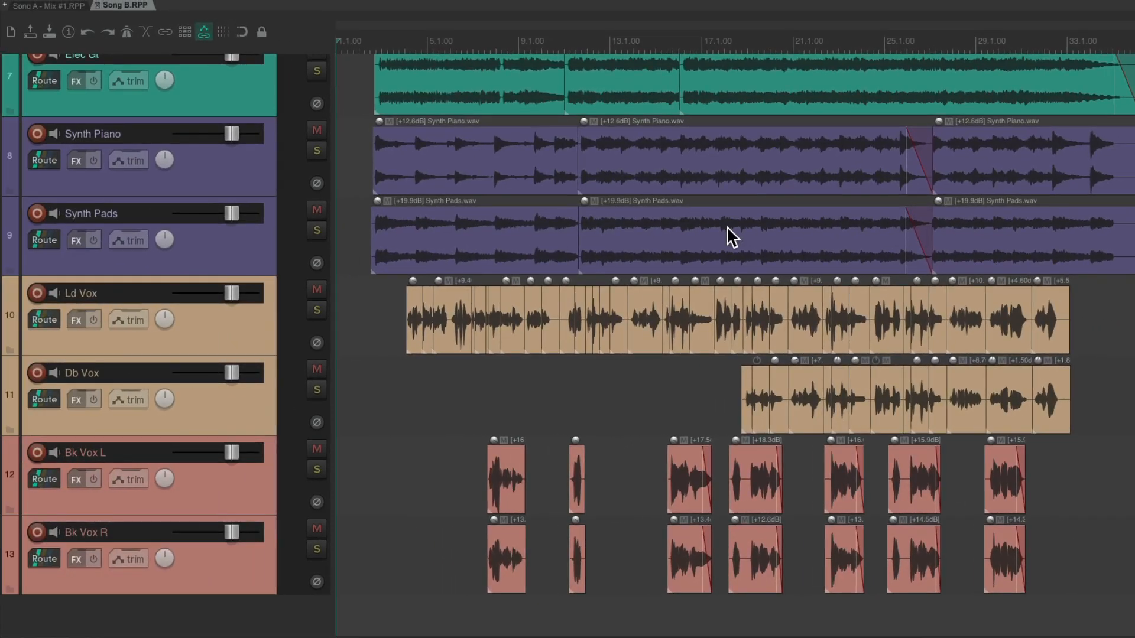
left_click(47, 6)
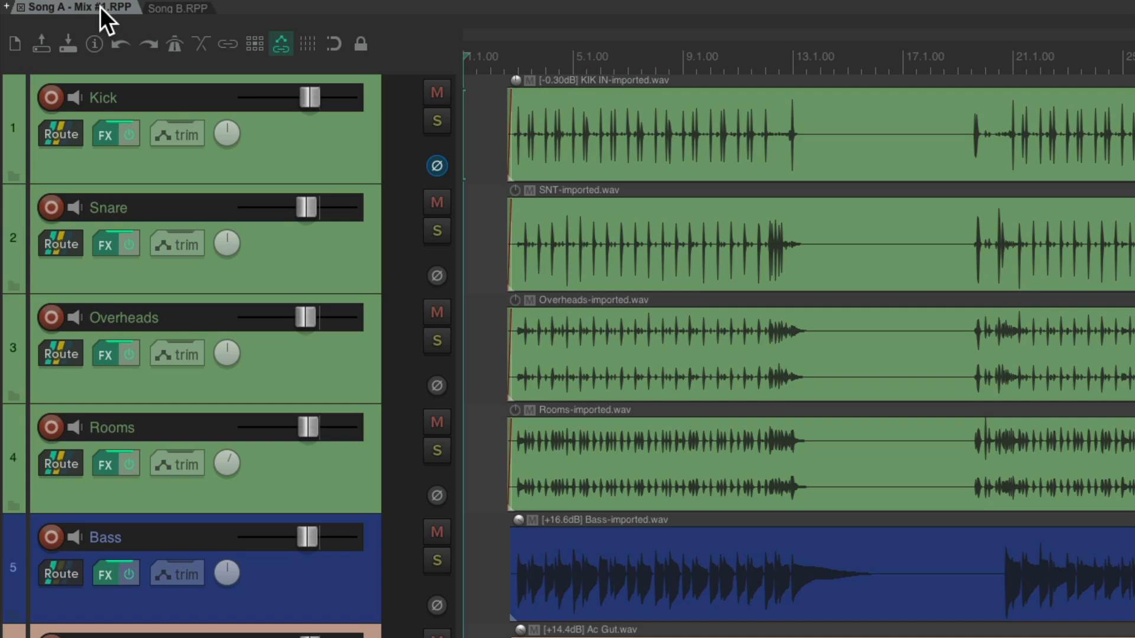
Scroll Song A's track panel to reach the Kick track and its volume envelope lane
scroll("down", 3)
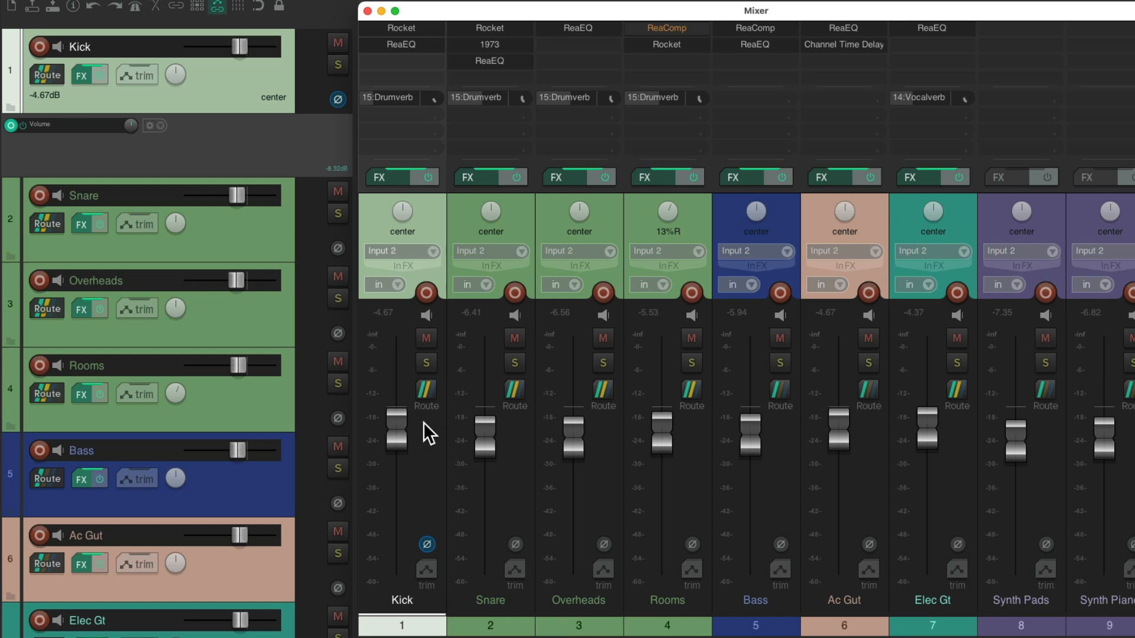
mouse_move(392, 232)
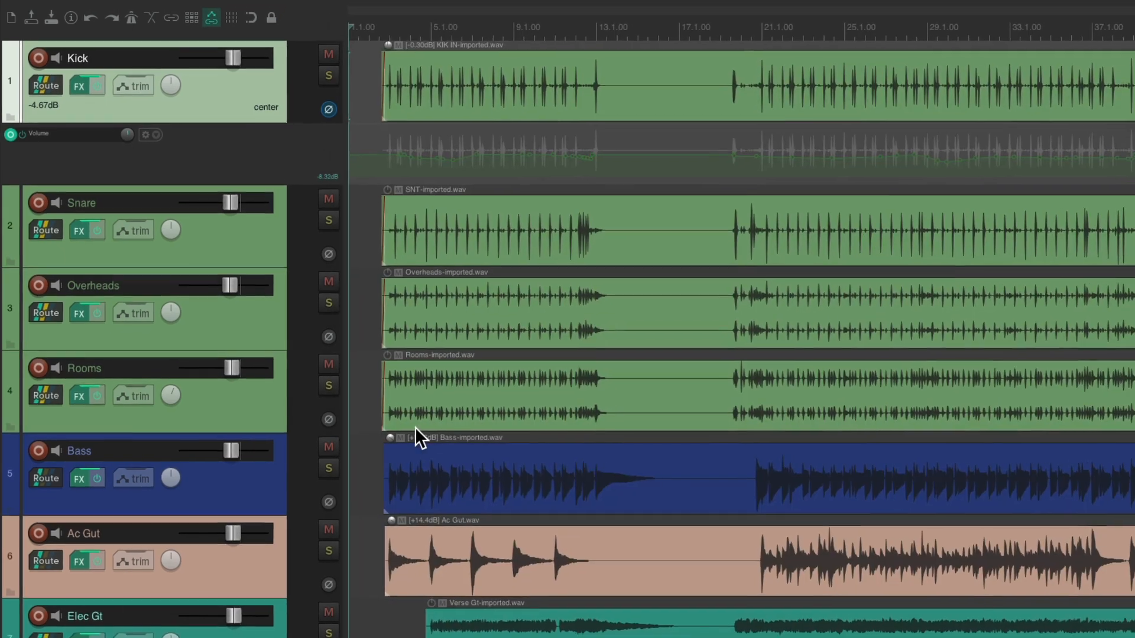
Enable 'Envelope point selection follows time selection' in the envelope point options
left_click(395, 10)
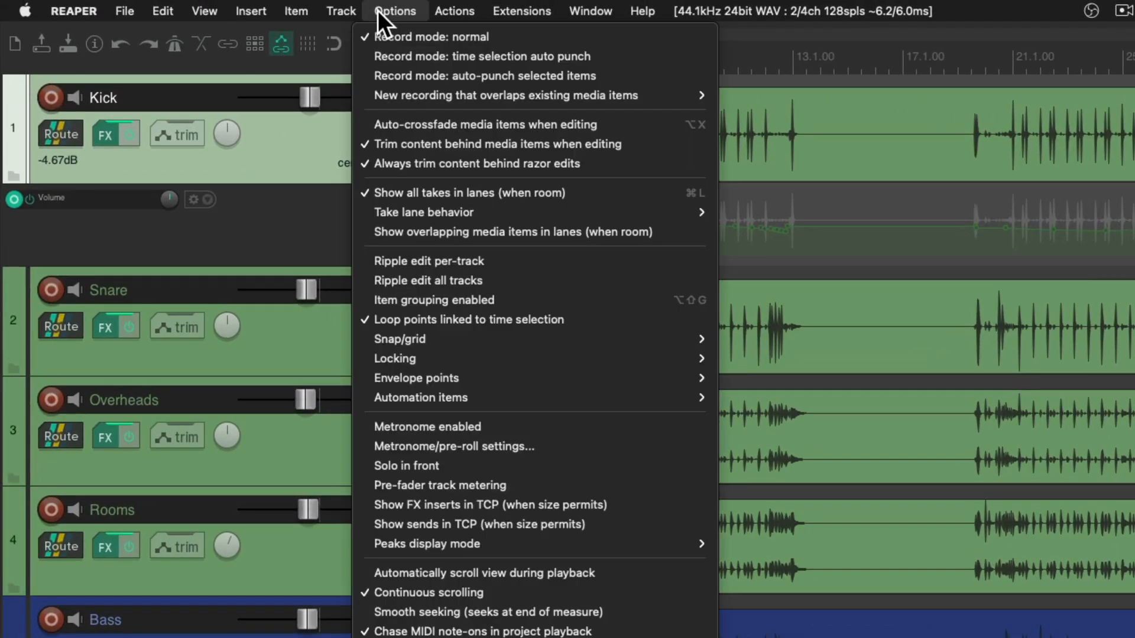
mouse_move(417, 378)
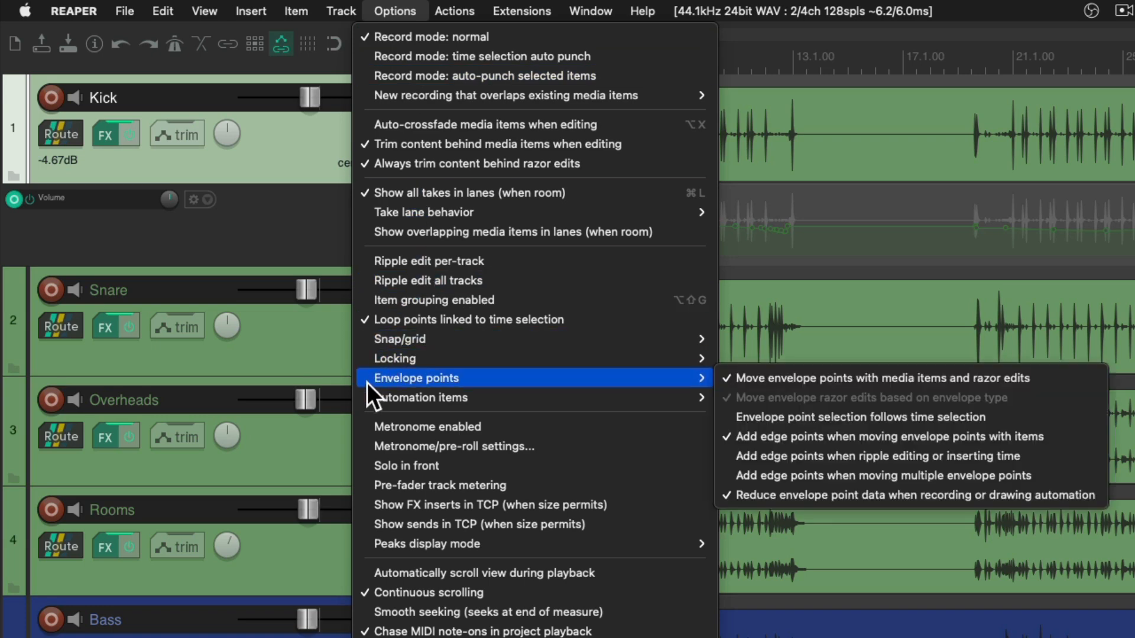
mouse_move(887, 355)
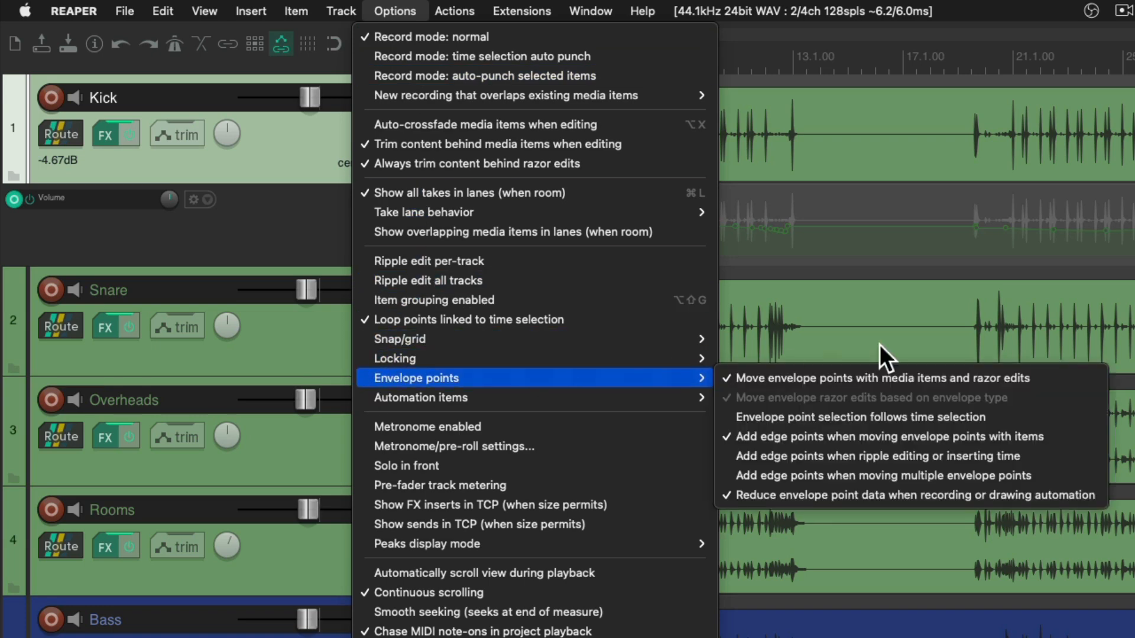
mouse_move(860, 418)
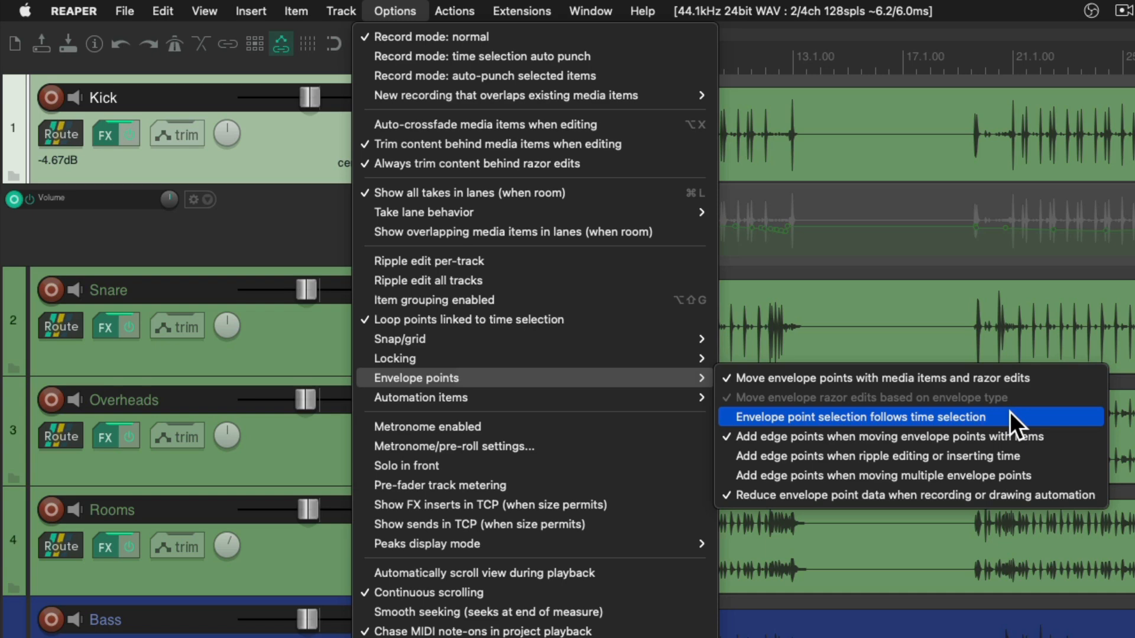
left_click(859, 418)
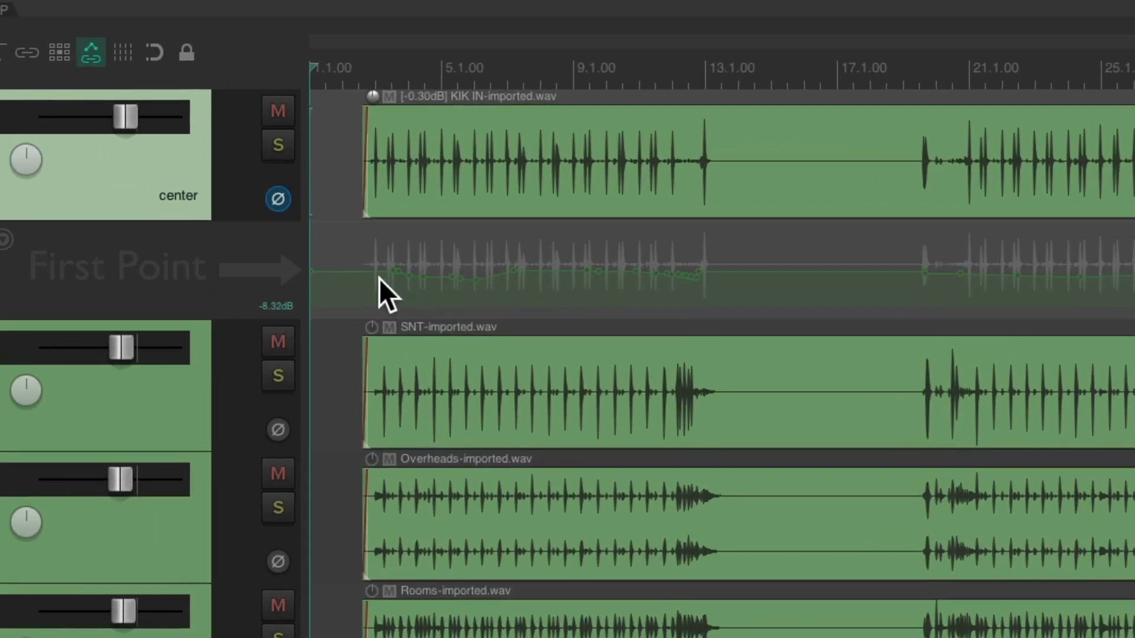
mouse_move(341, 308)
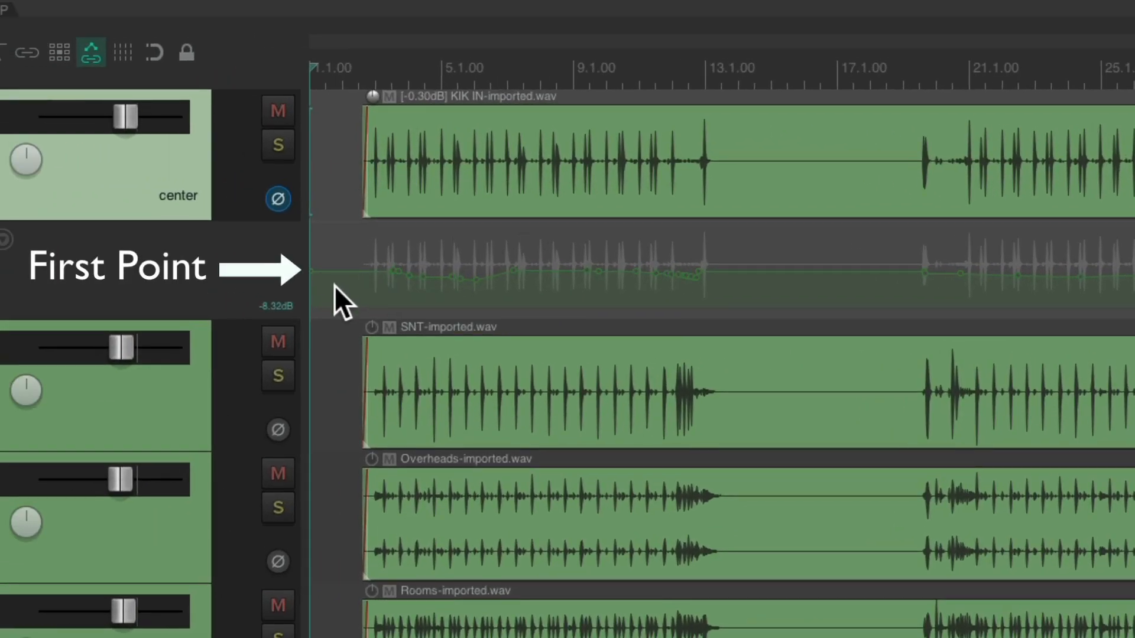
mouse_move(362, 293)
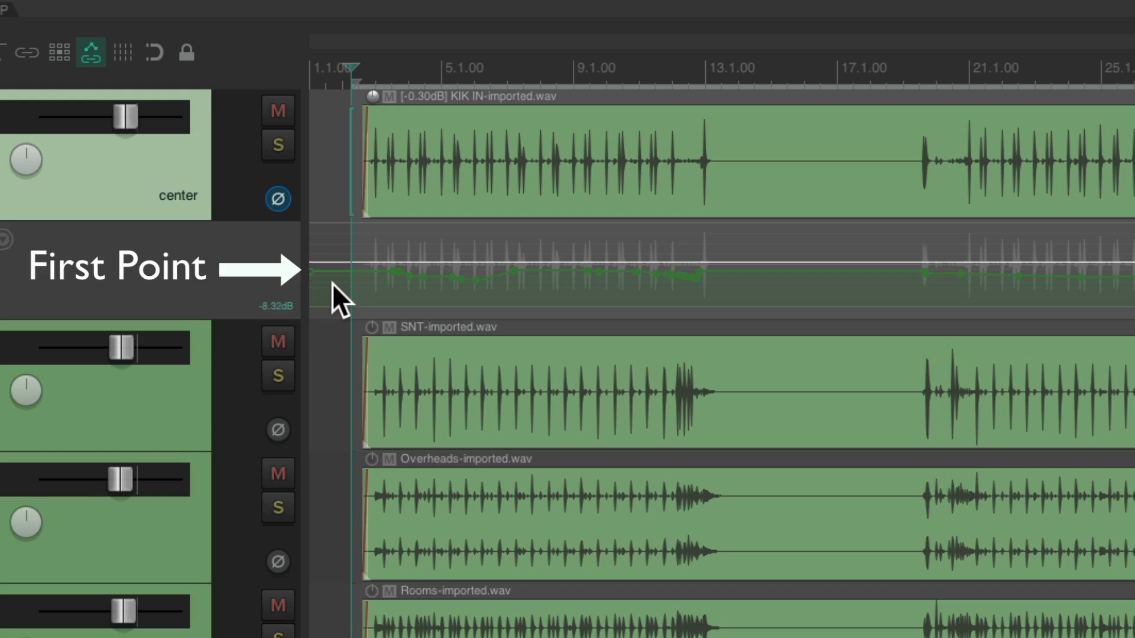
mouse_move(523, 300)
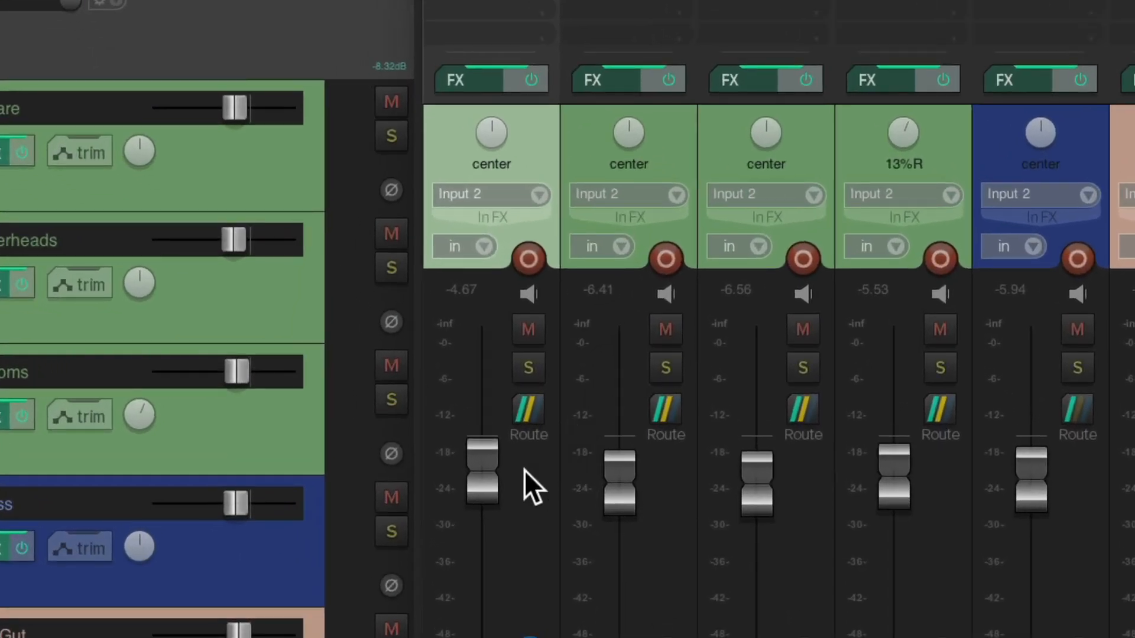
mouse_move(498, 310)
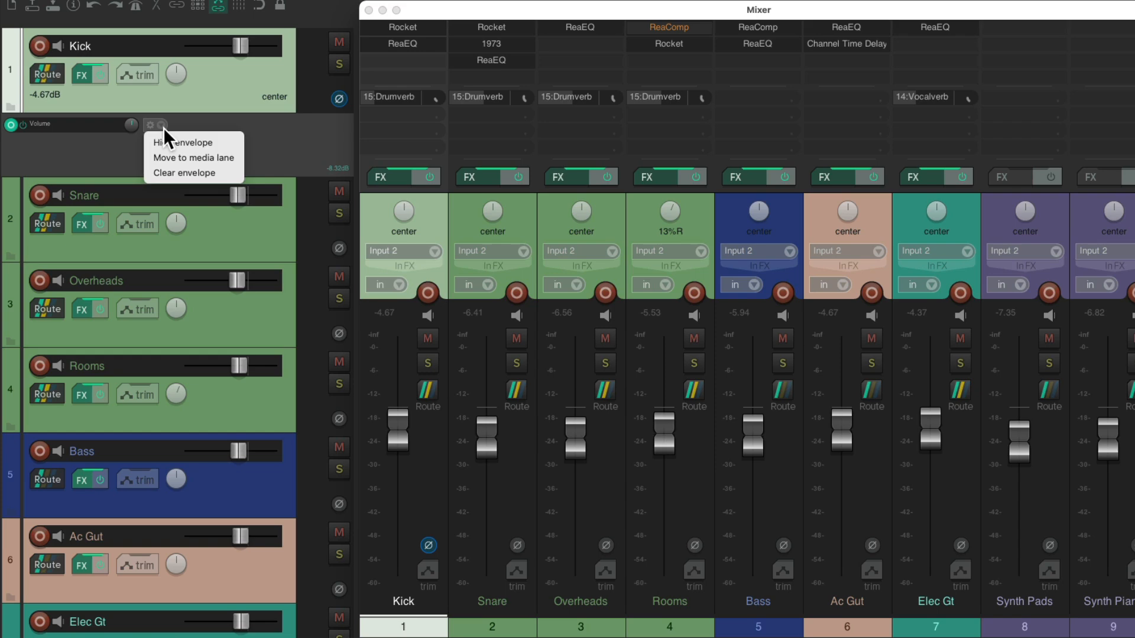
mouse_move(192, 172)
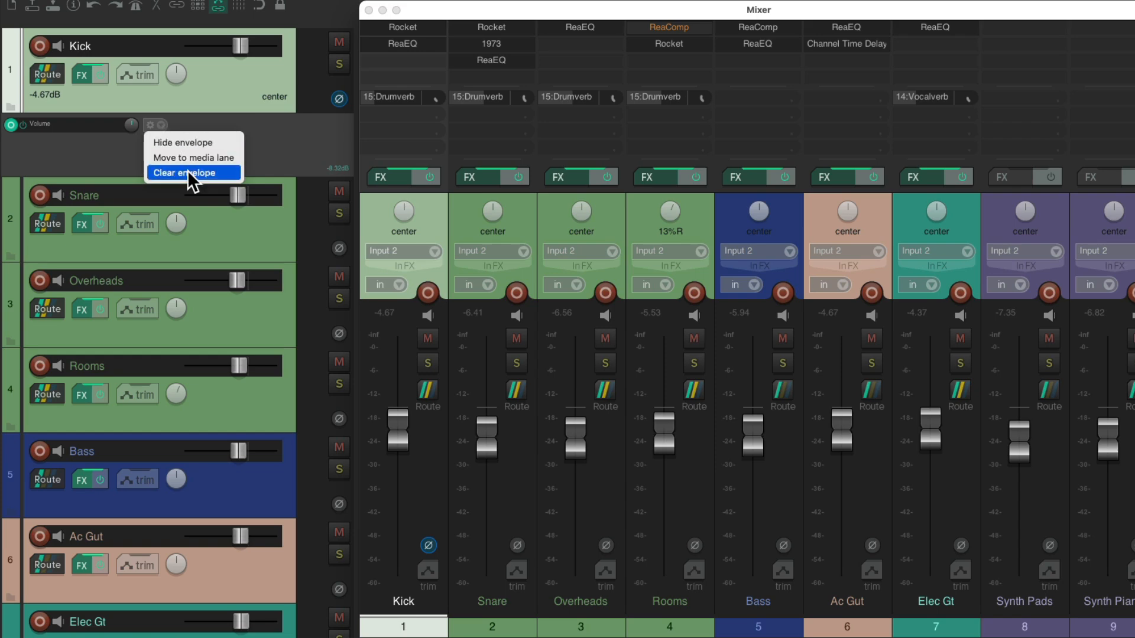
Choose Clear envelope for the Kick track's volume envelope
left_click(183, 172)
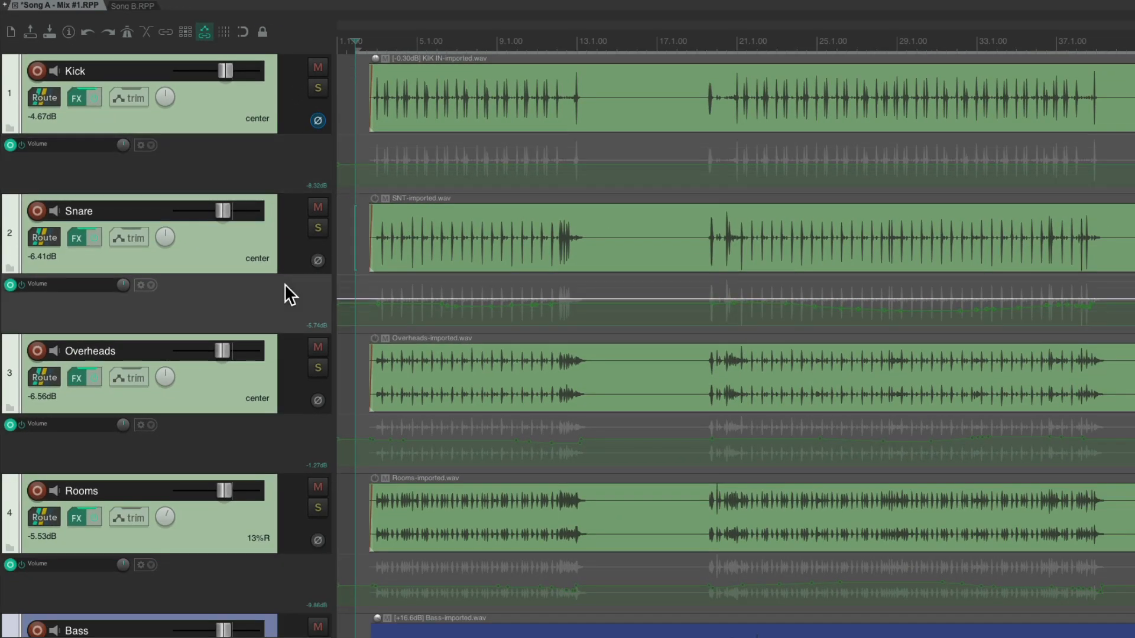
scroll("down", 3)
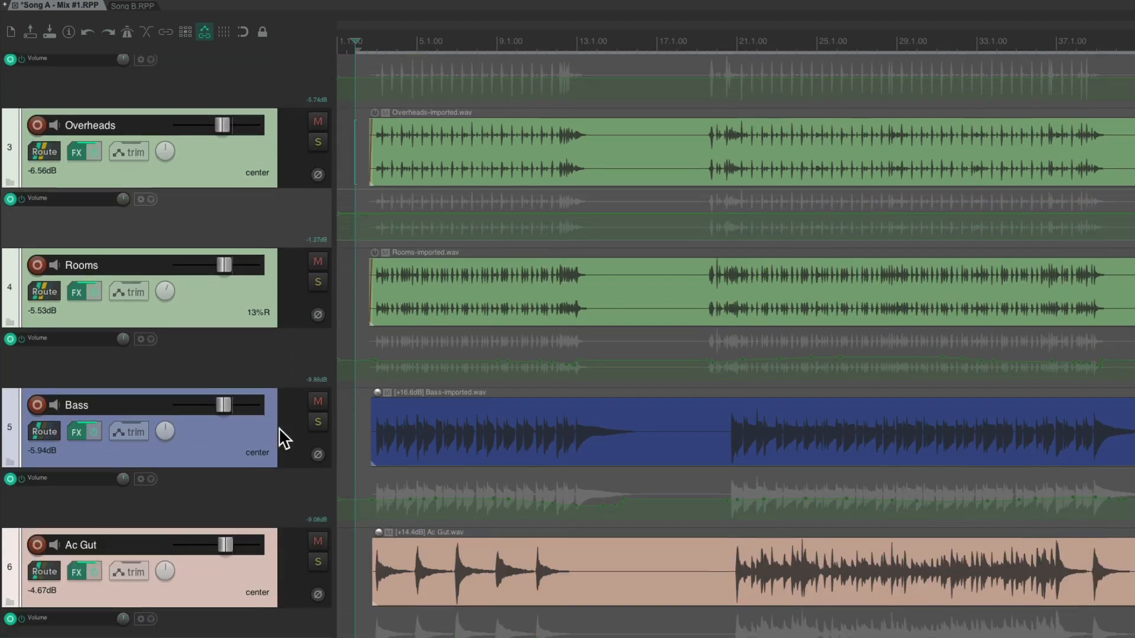
scroll("down", 3)
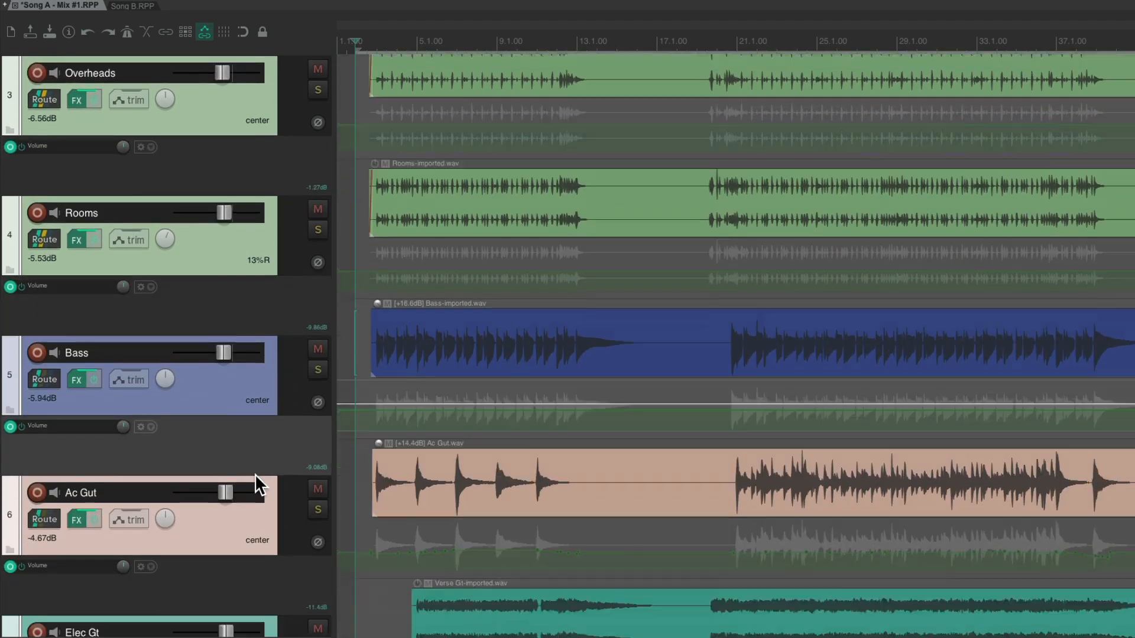
scroll("down", 3)
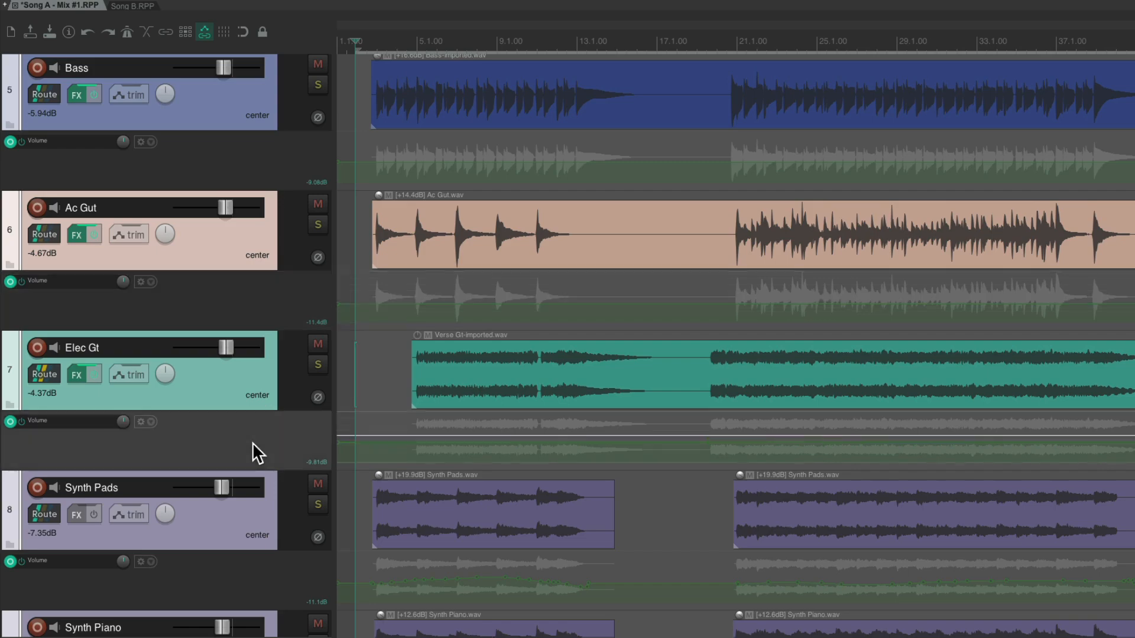
scroll("down", 3)
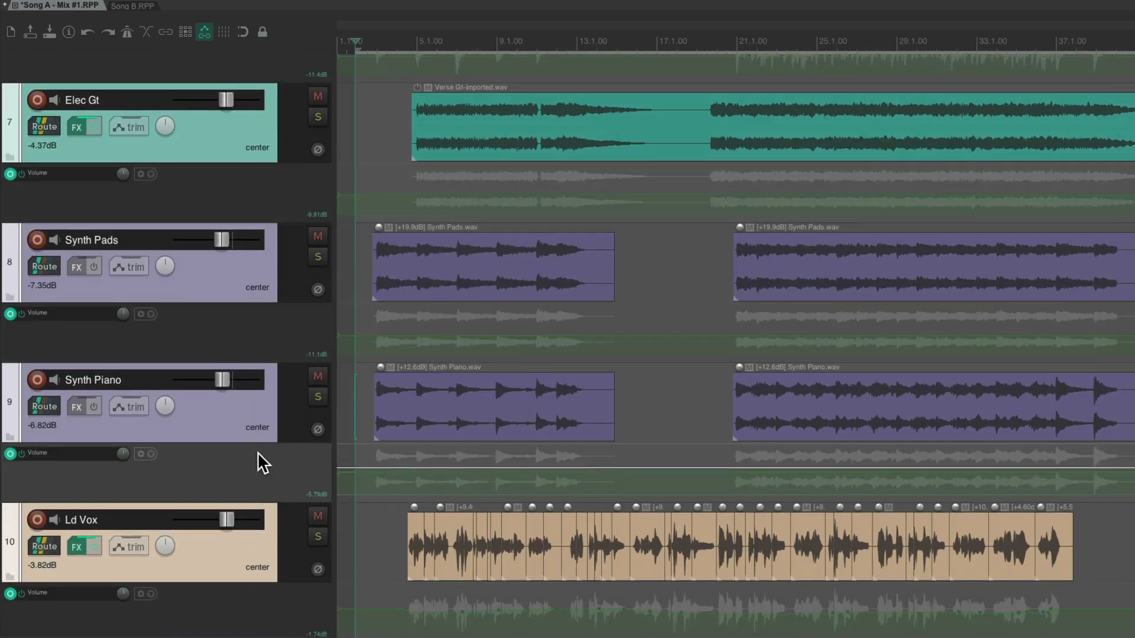
scroll("down", 3)
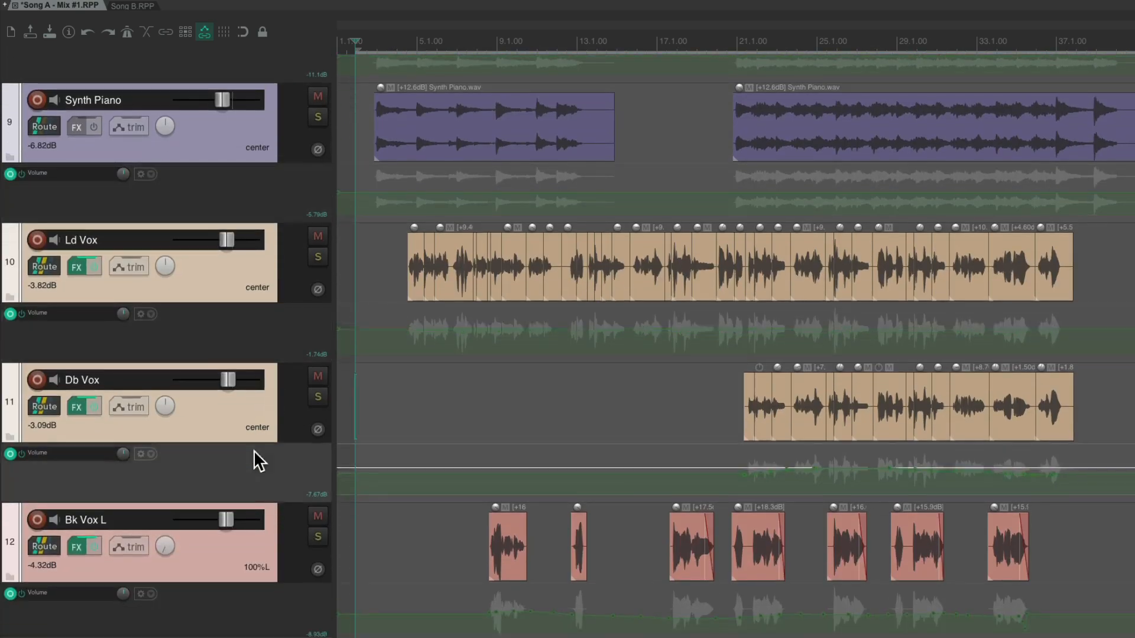
scroll("down", 3)
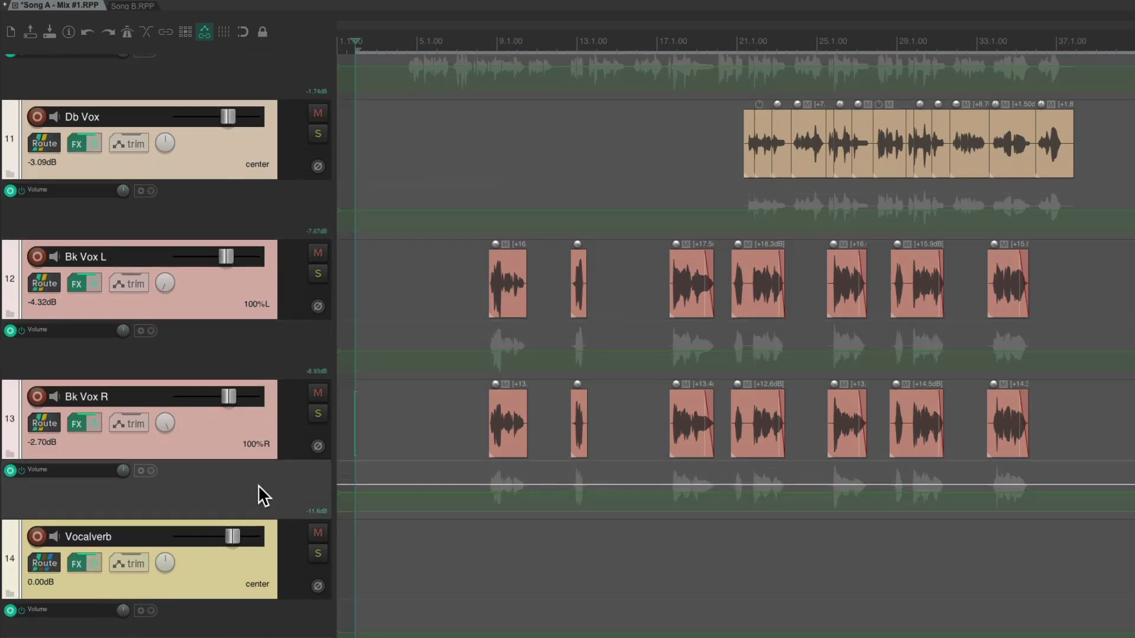
scroll("down", 3)
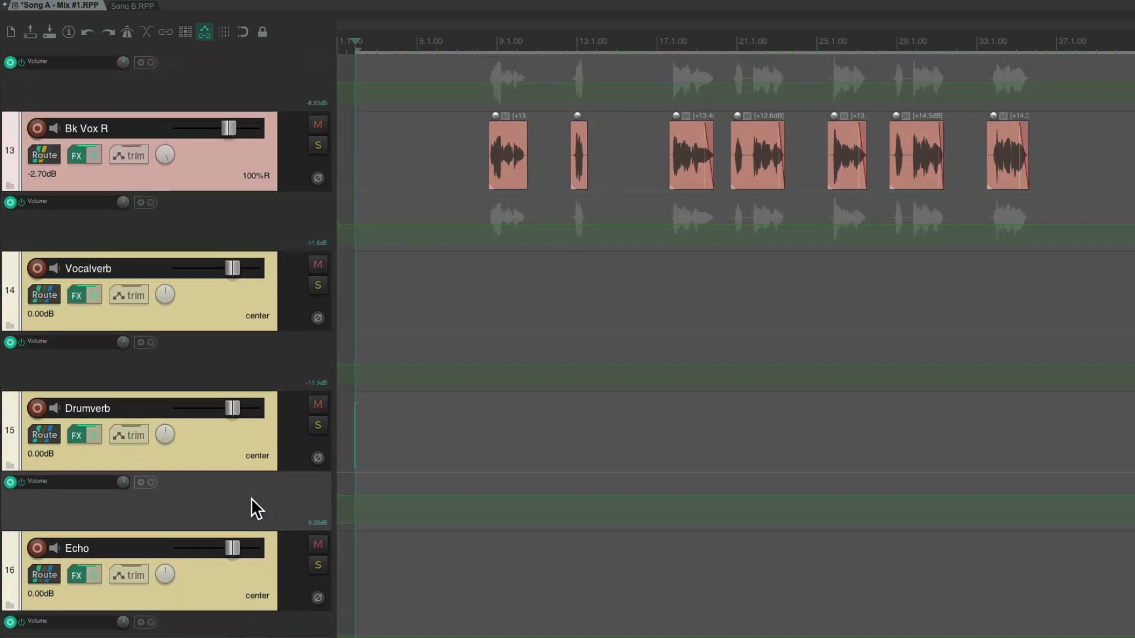
scroll("down", 3)
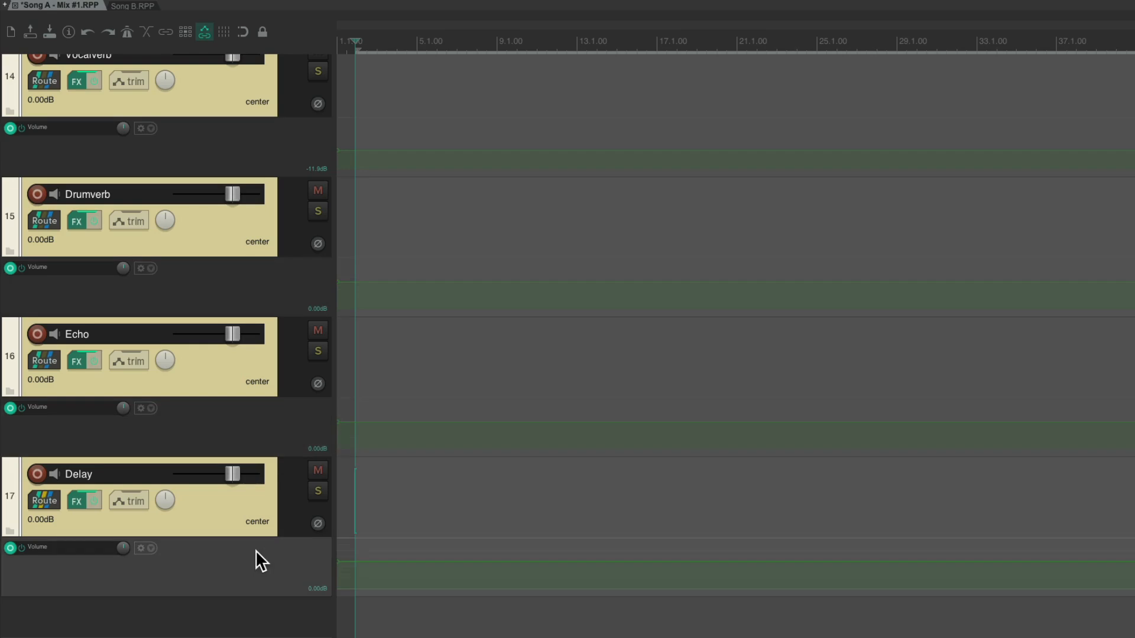
scroll("up", 3)
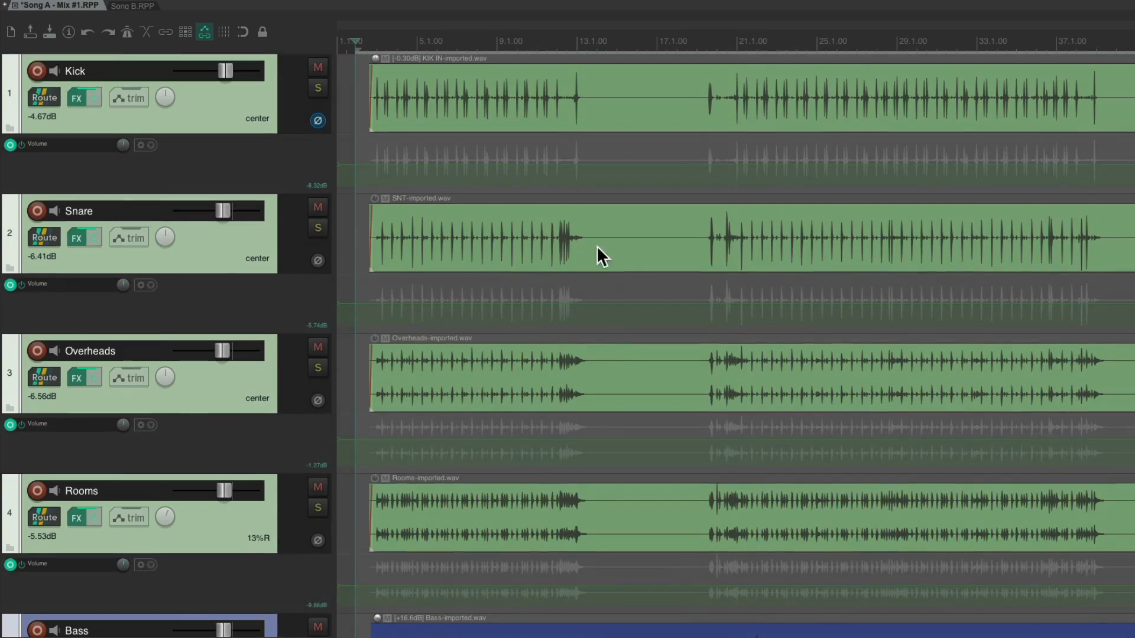
mouse_move(583, 255)
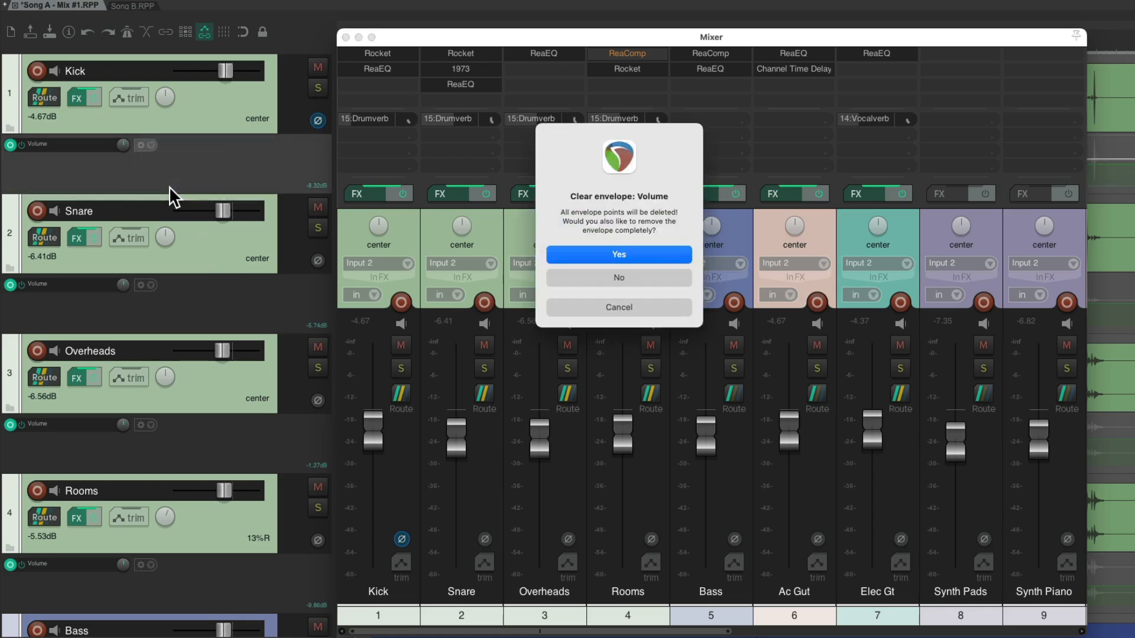
Confirm clearing the envelope, remove the Synth Piano volume envelope too, and close the mixer
left_click(618, 254)
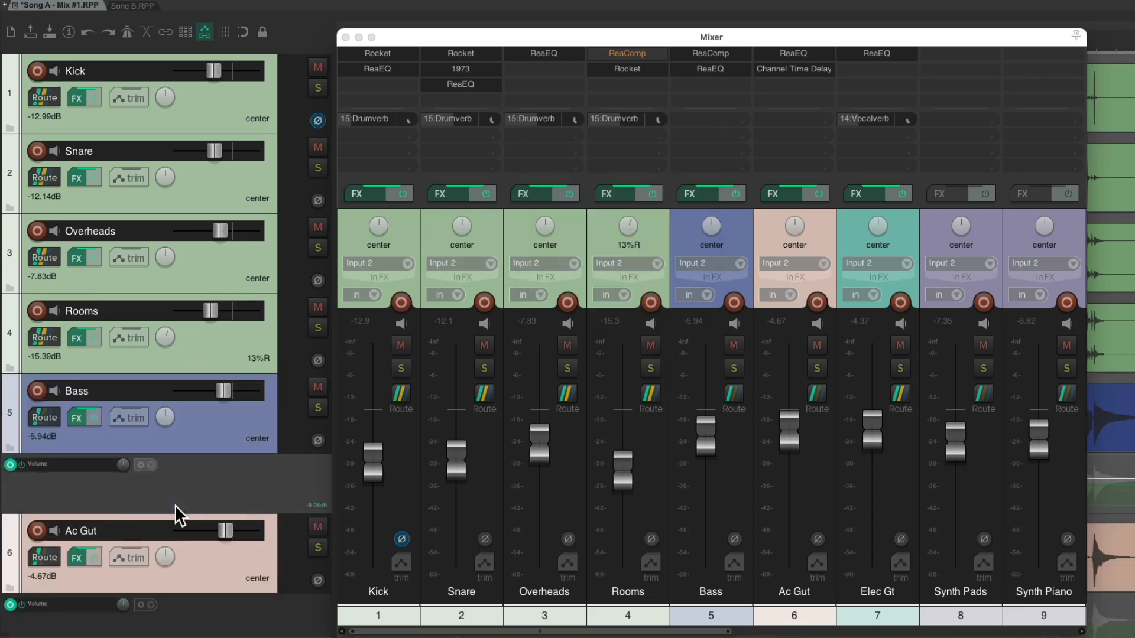
scroll("down", 3)
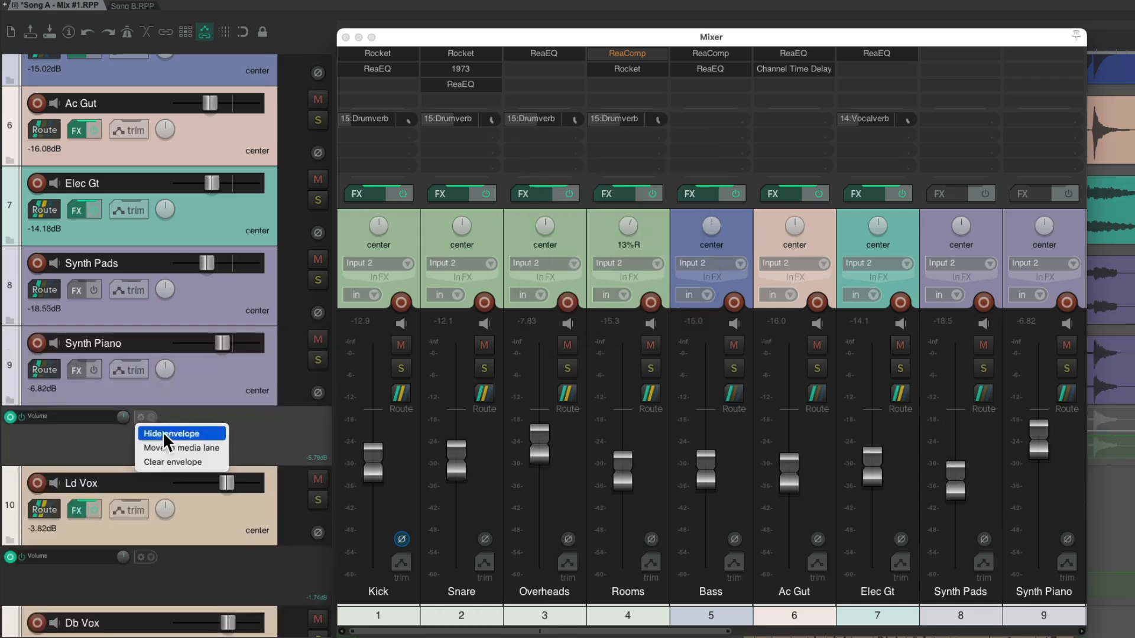
left_click(169, 434)
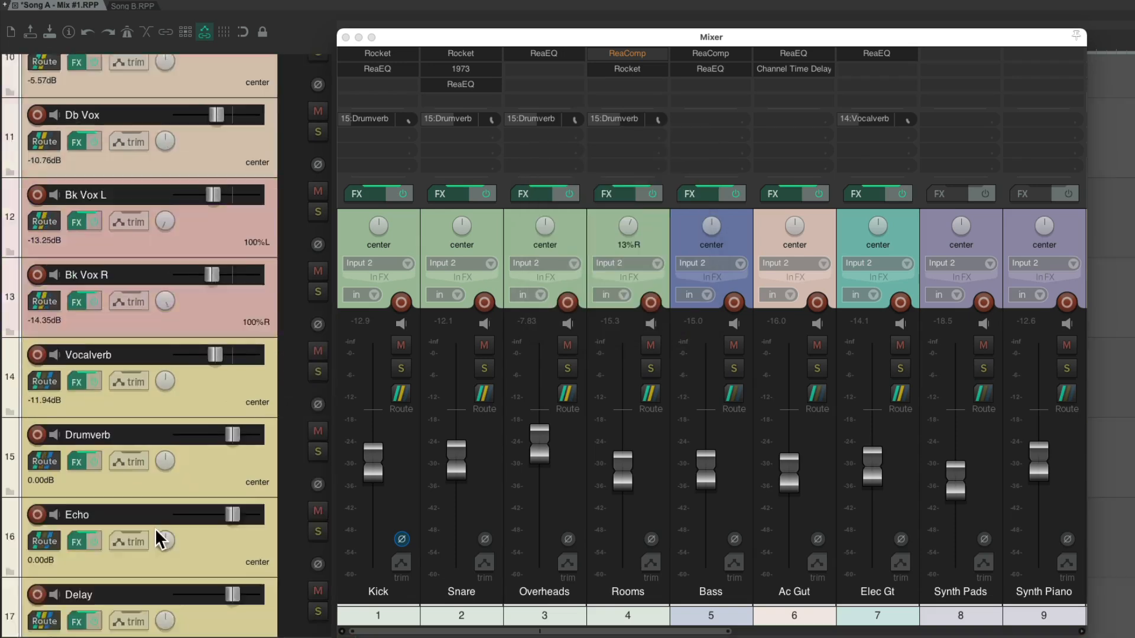
scroll("up", 3)
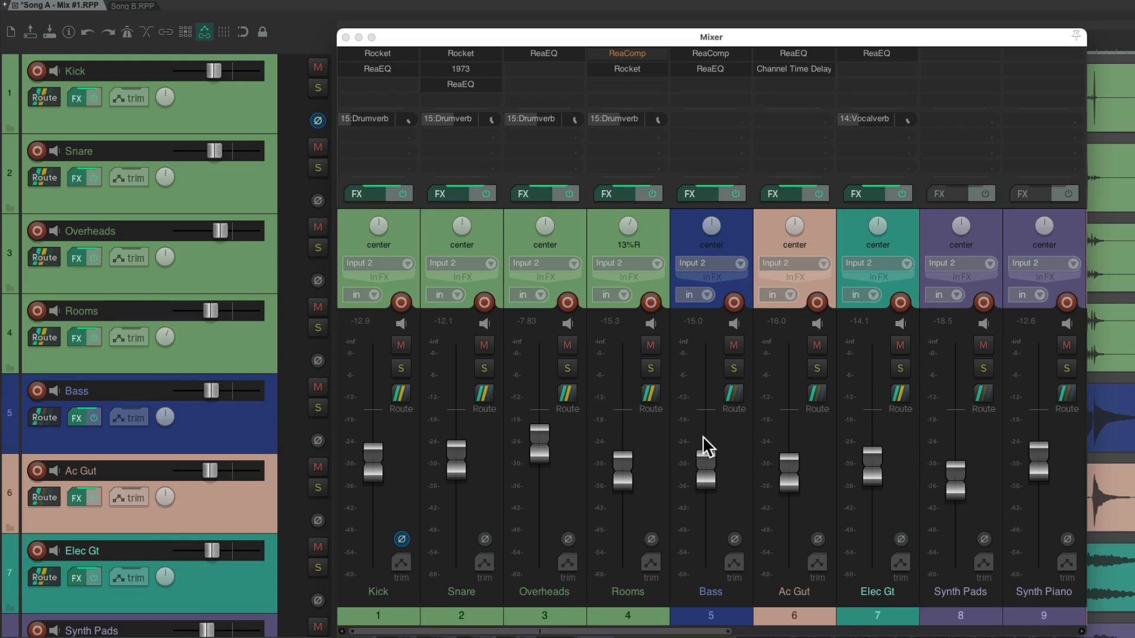
left_click(350, 36)
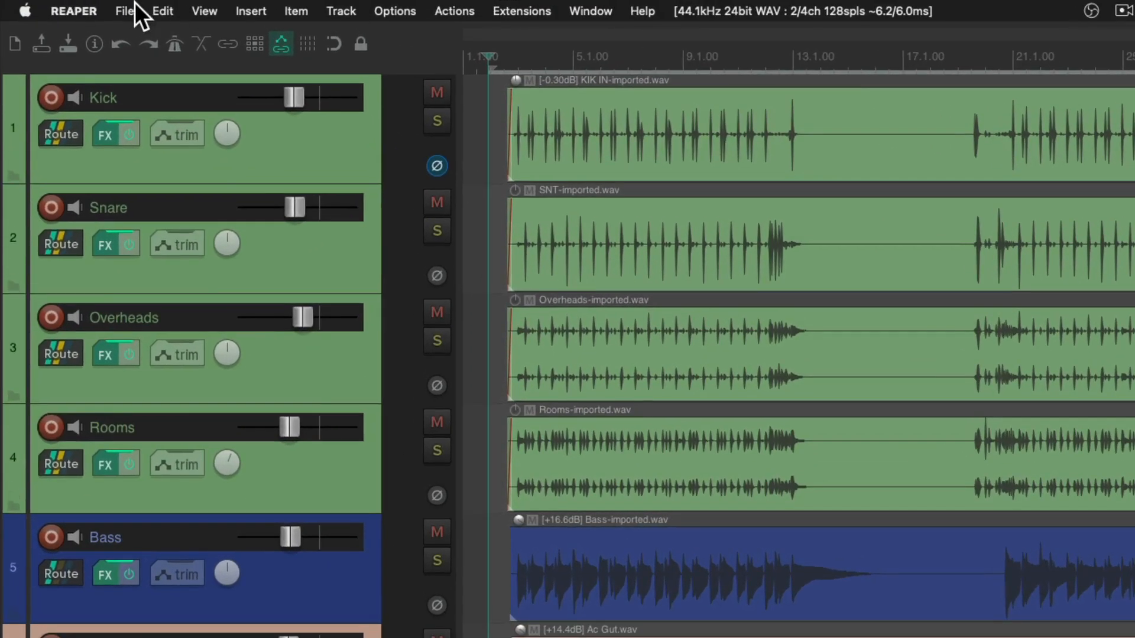
Save Song A under the new name 'Project X - Mix Start' in the Song A folder
left_click(125, 11)
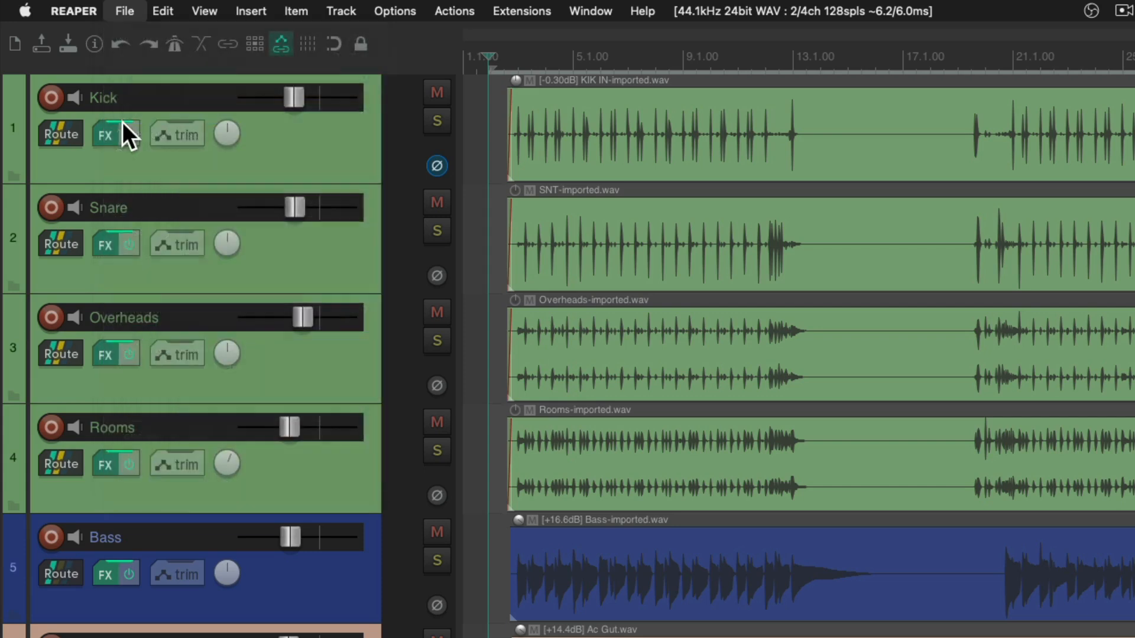
left_click(124, 11)
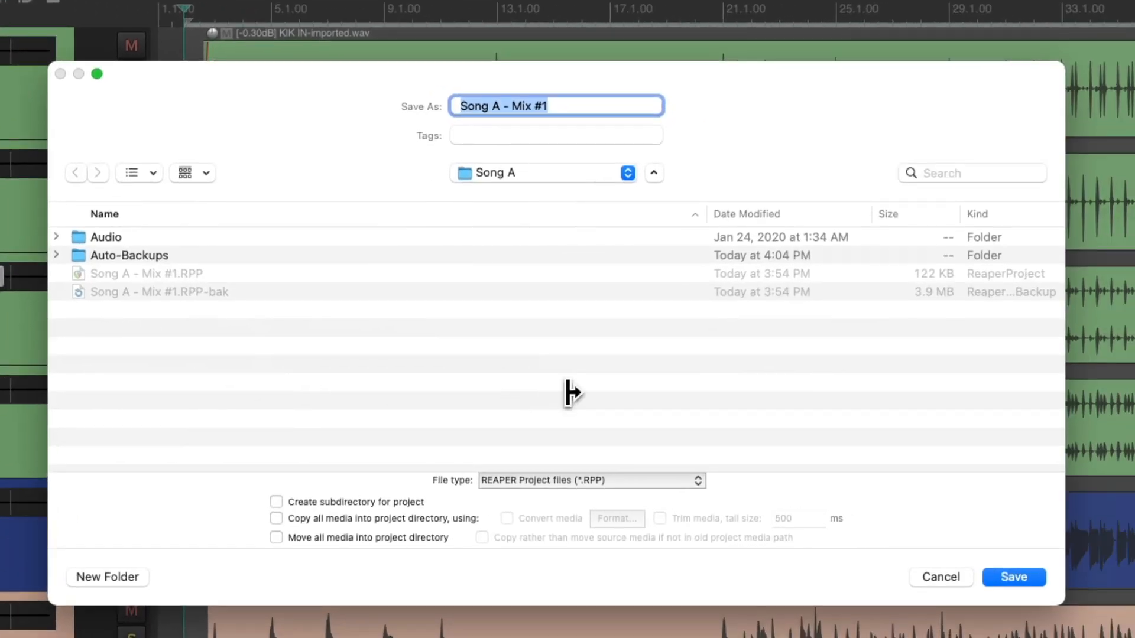
type("Project X - Mix Sta")
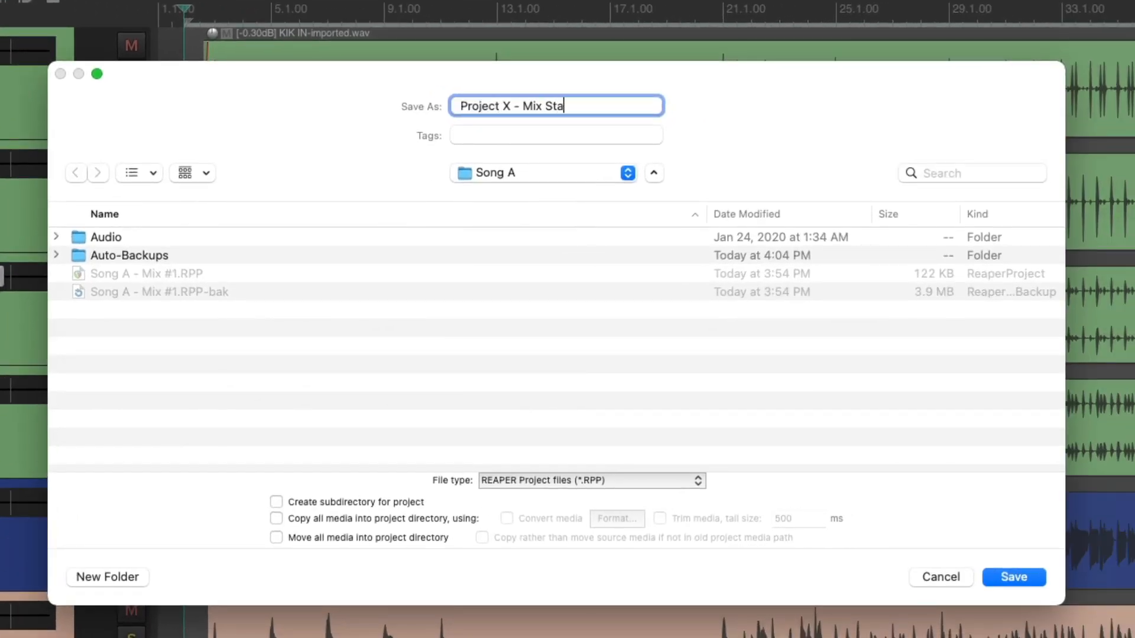
type("rt")
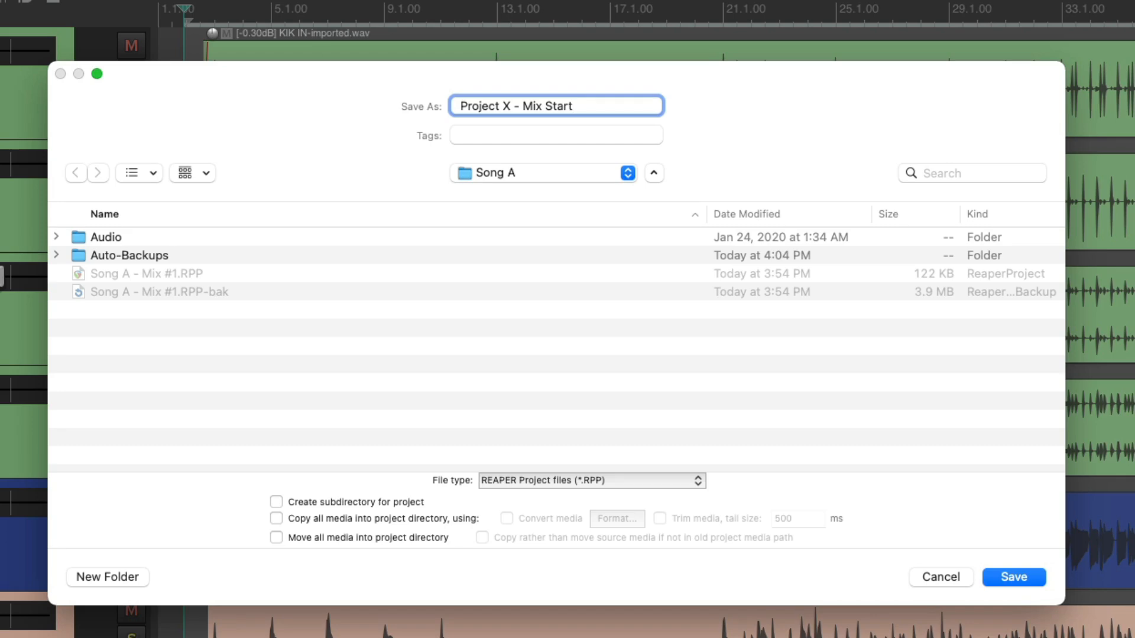
left_click(1013, 577)
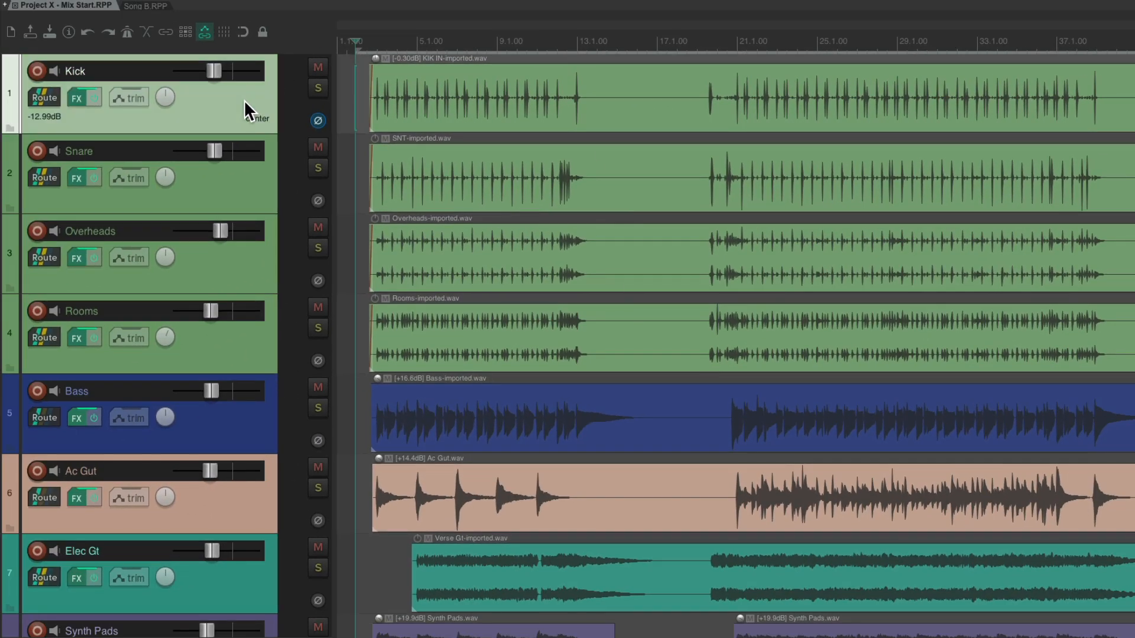
Save the tracks as a track template named 'Project X - Mix Start'
right_click(246, 105)
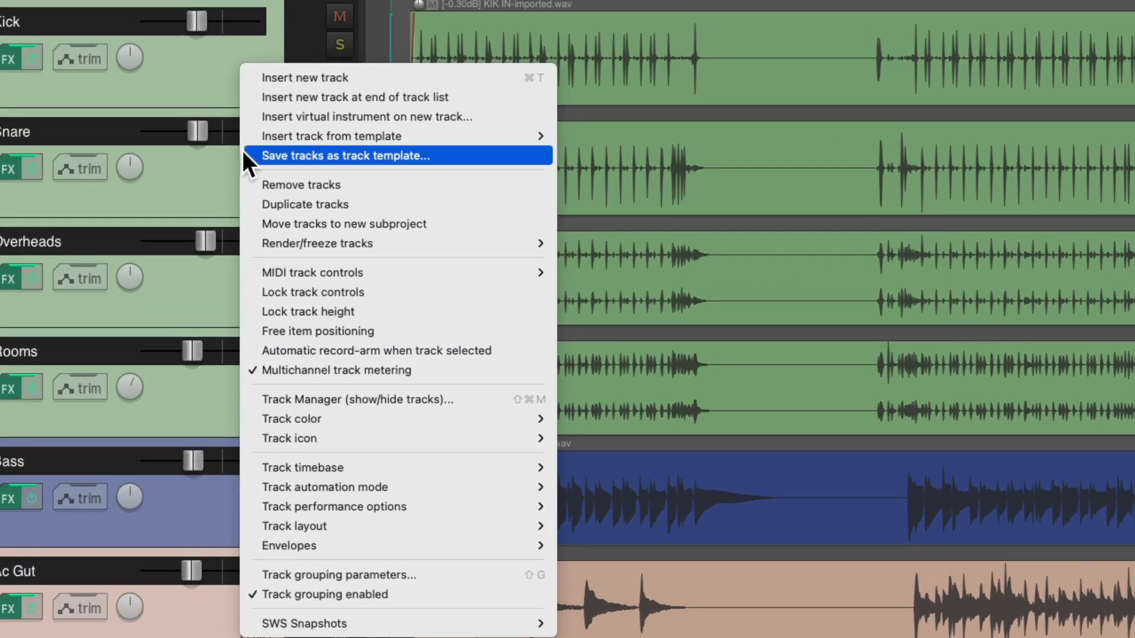
left_click(346, 156)
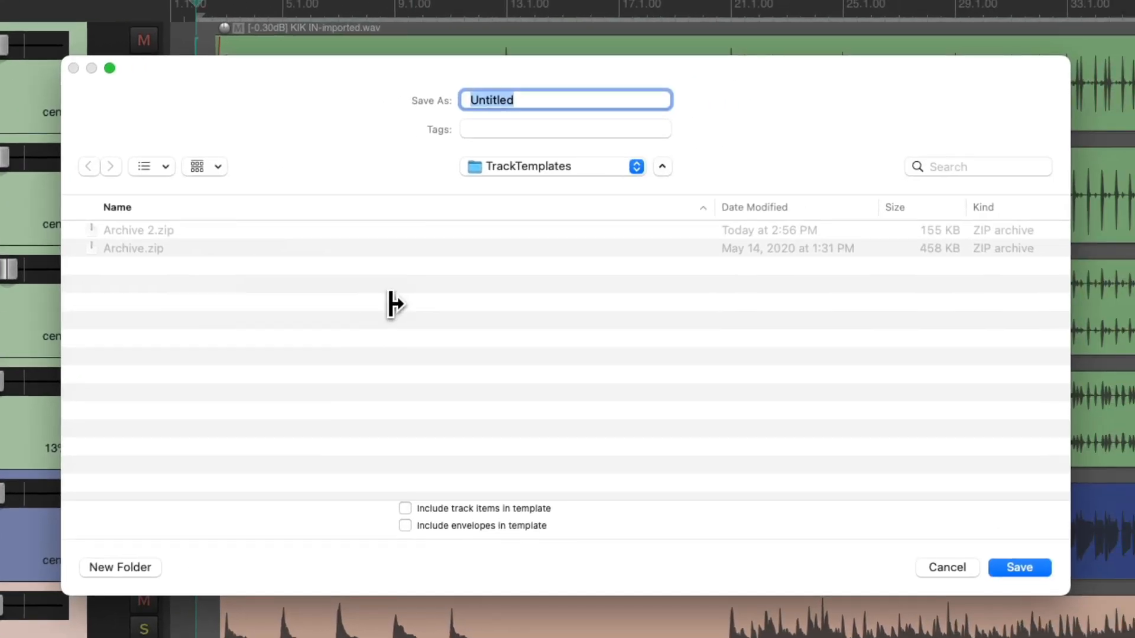
type("Project X - Mix Start")
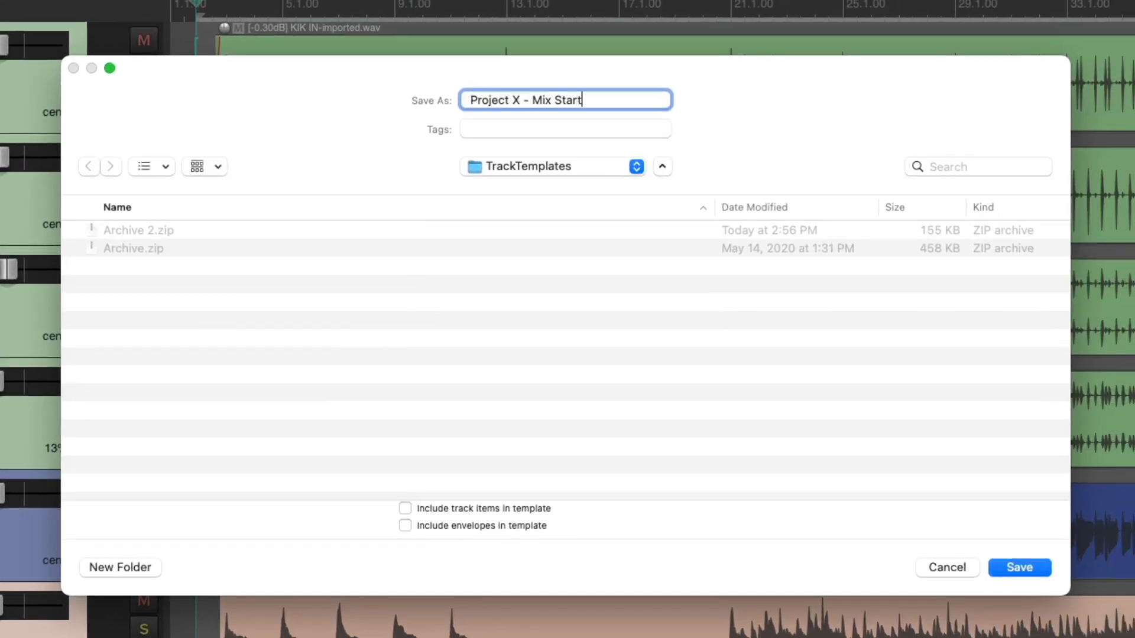
mouse_move(501, 534)
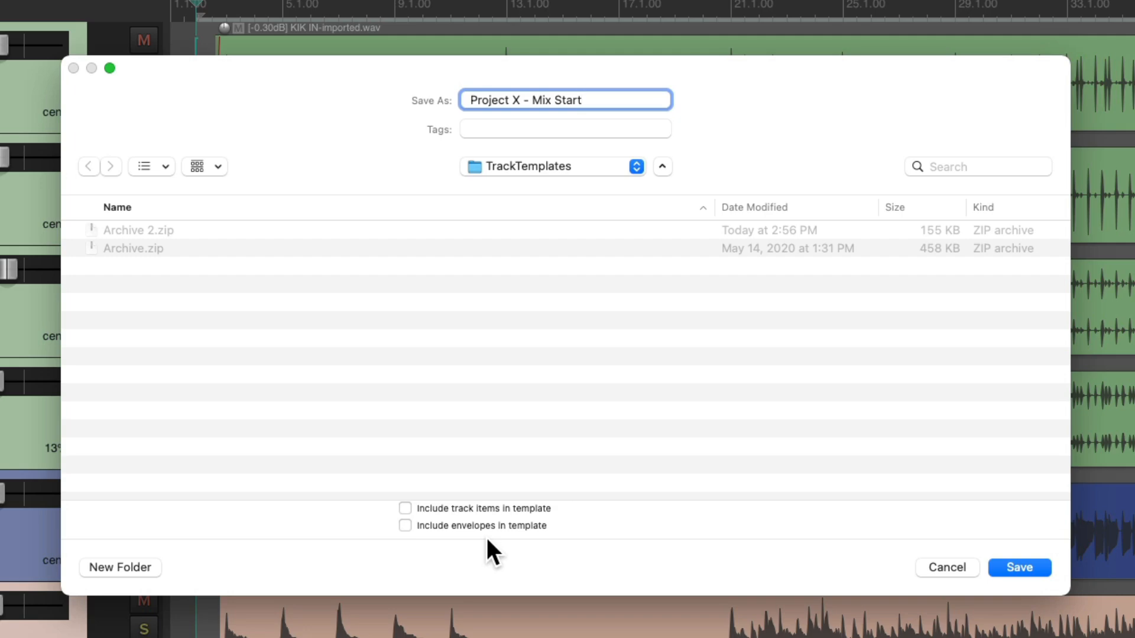
left_click(1018, 568)
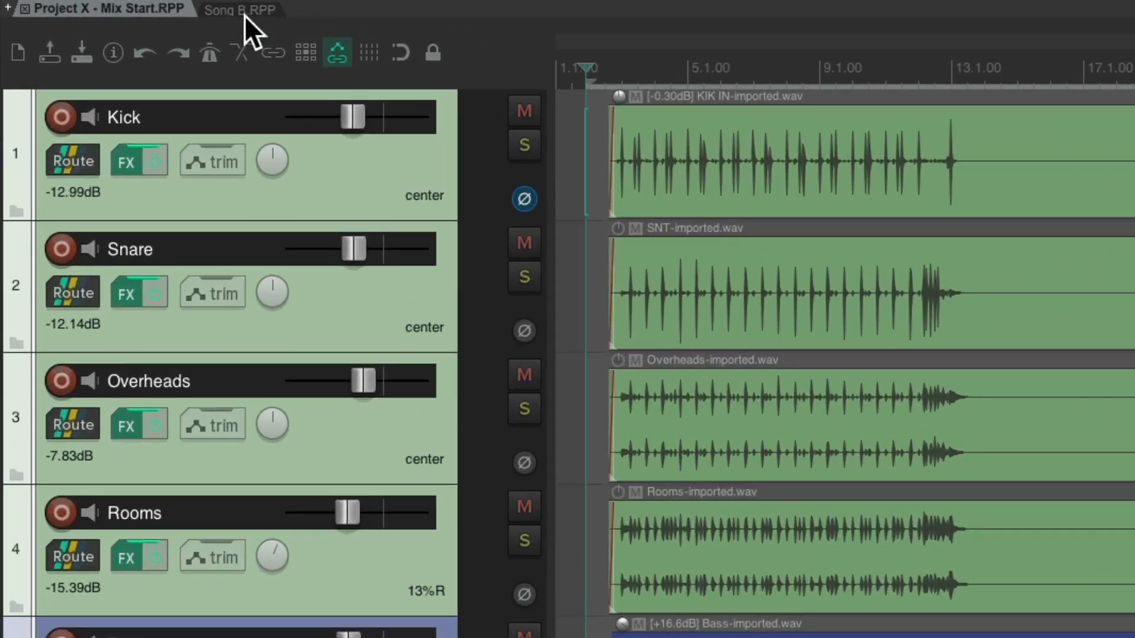
Switch to the Song B project and scroll to the top of its track panel
left_click(240, 10)
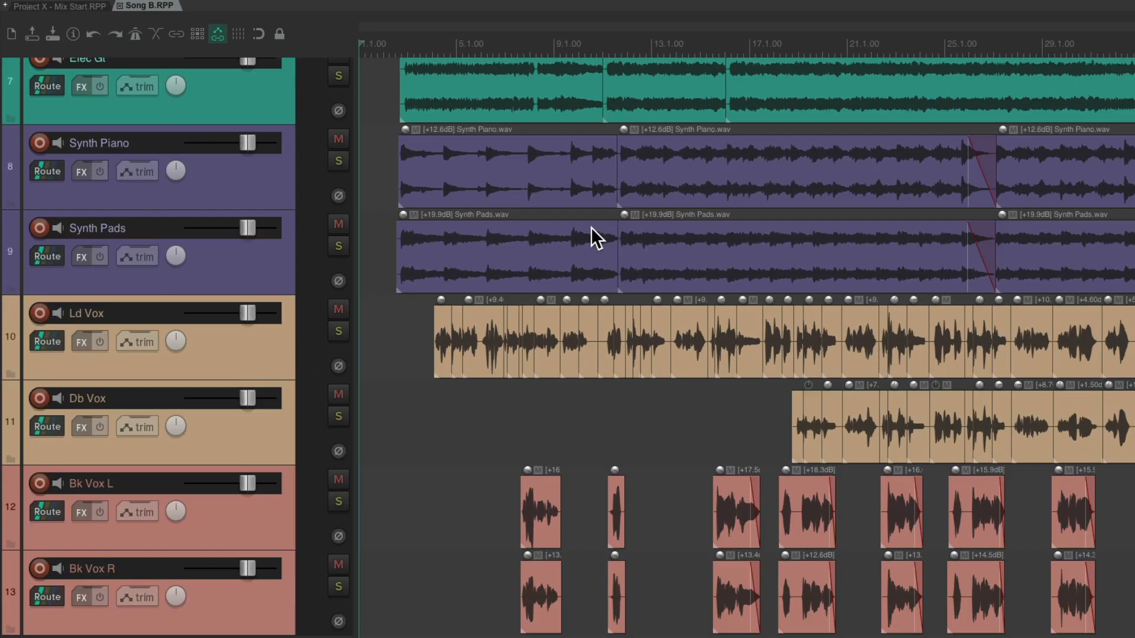
scroll("up", 3)
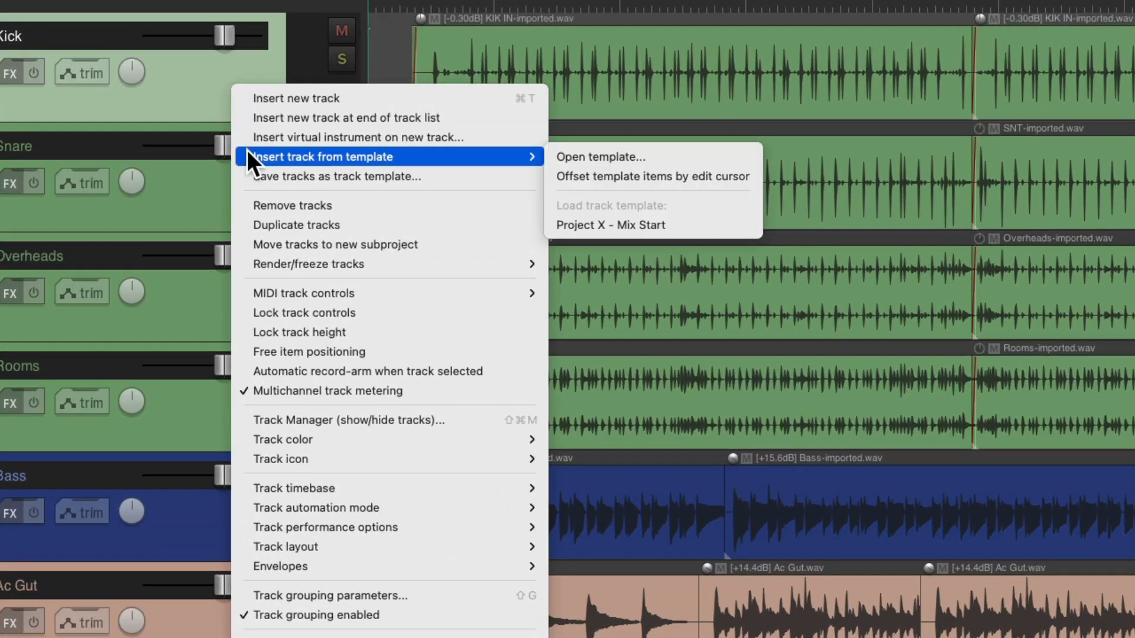
mouse_move(651, 176)
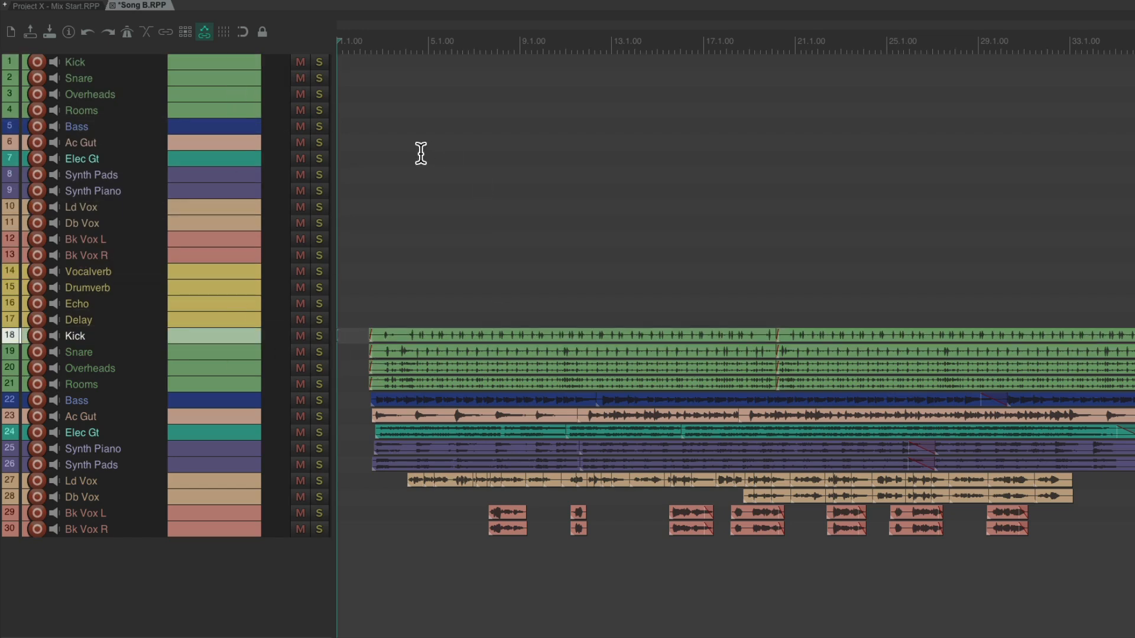
mouse_move(706, 447)
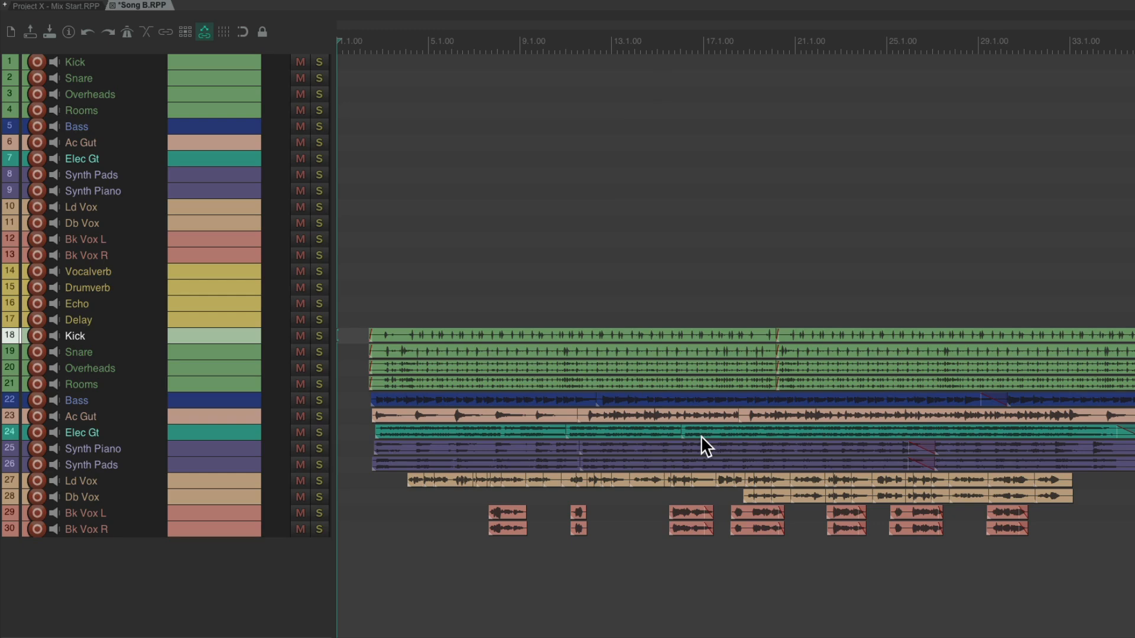
mouse_move(568, 177)
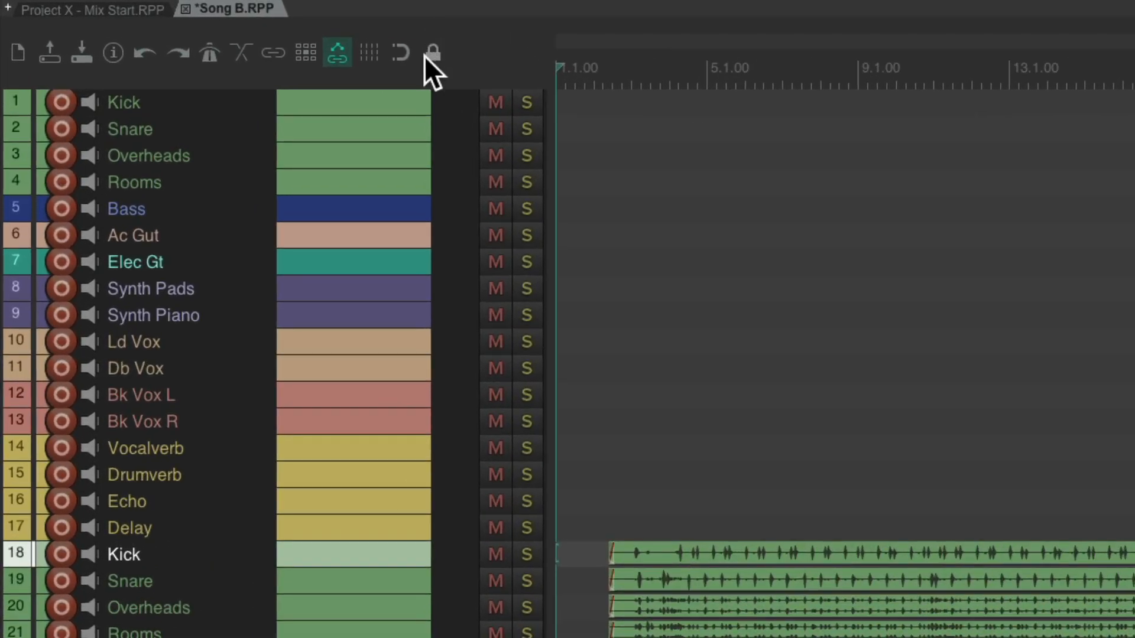
Enable locking with 'Items (prevent left/right movement)' checked so media cannot shift in time
left_click(433, 50)
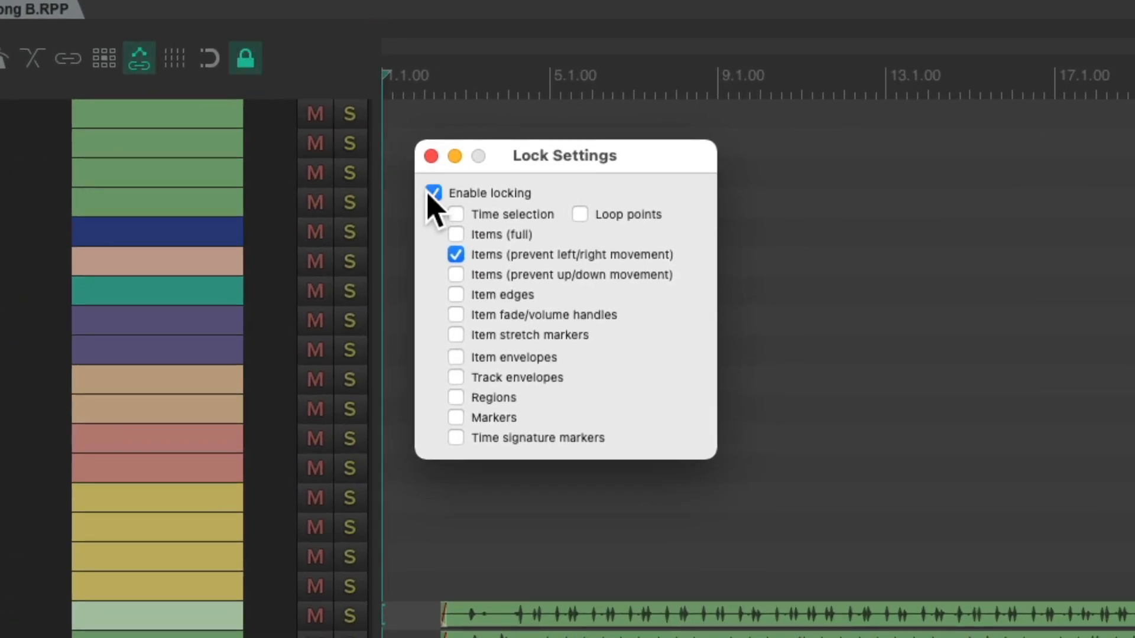
mouse_move(561, 290)
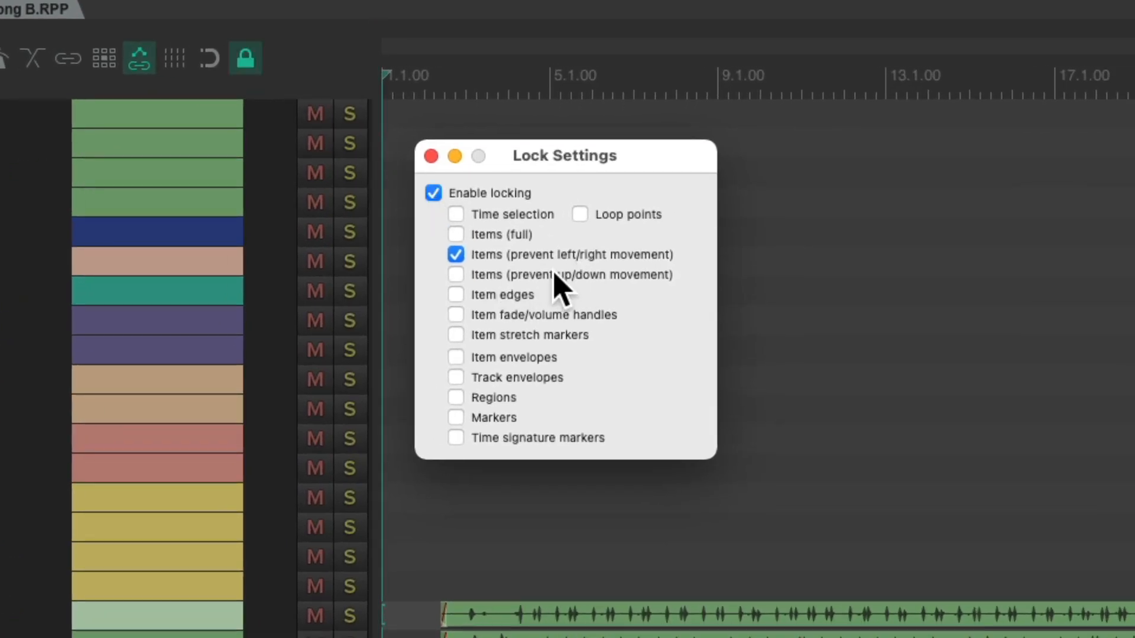
mouse_move(630, 290)
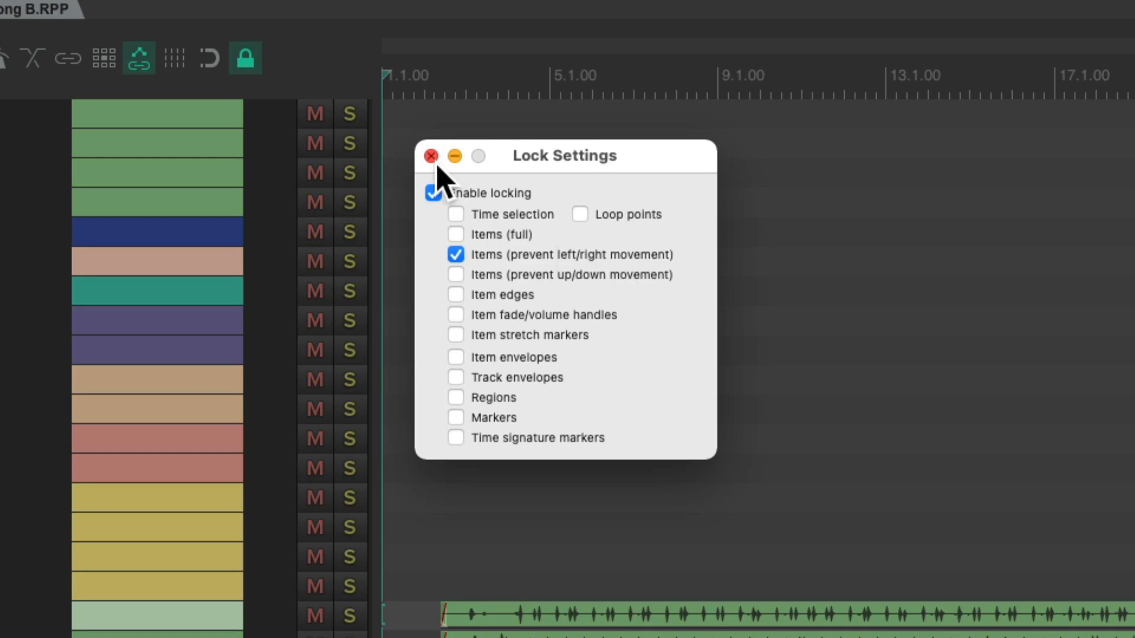
left_click(430, 157)
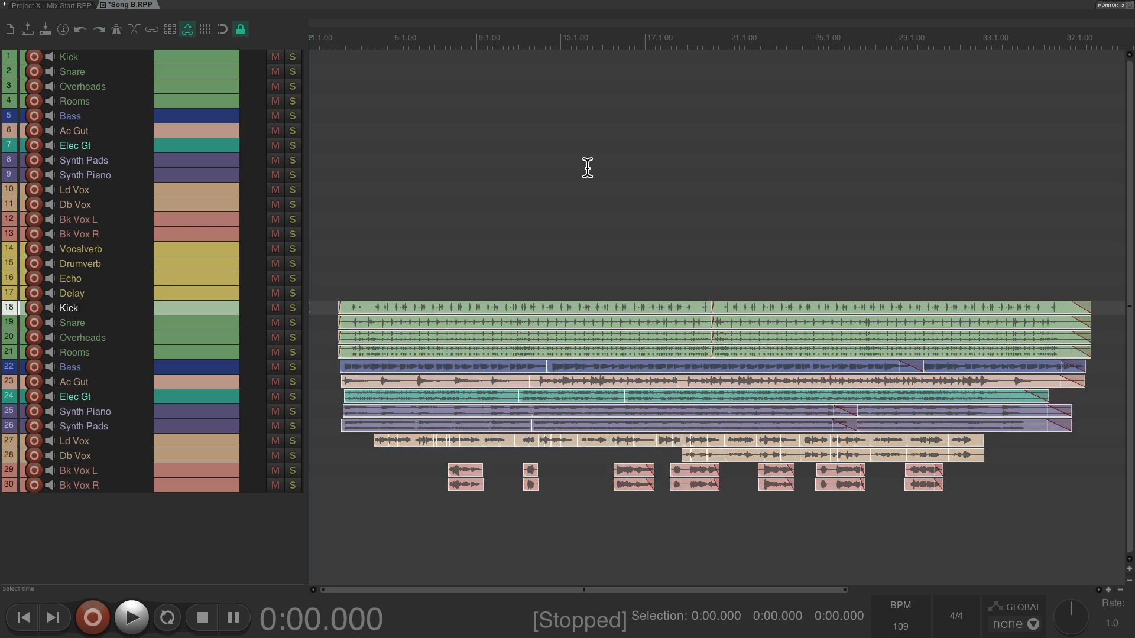
mouse_move(546, 223)
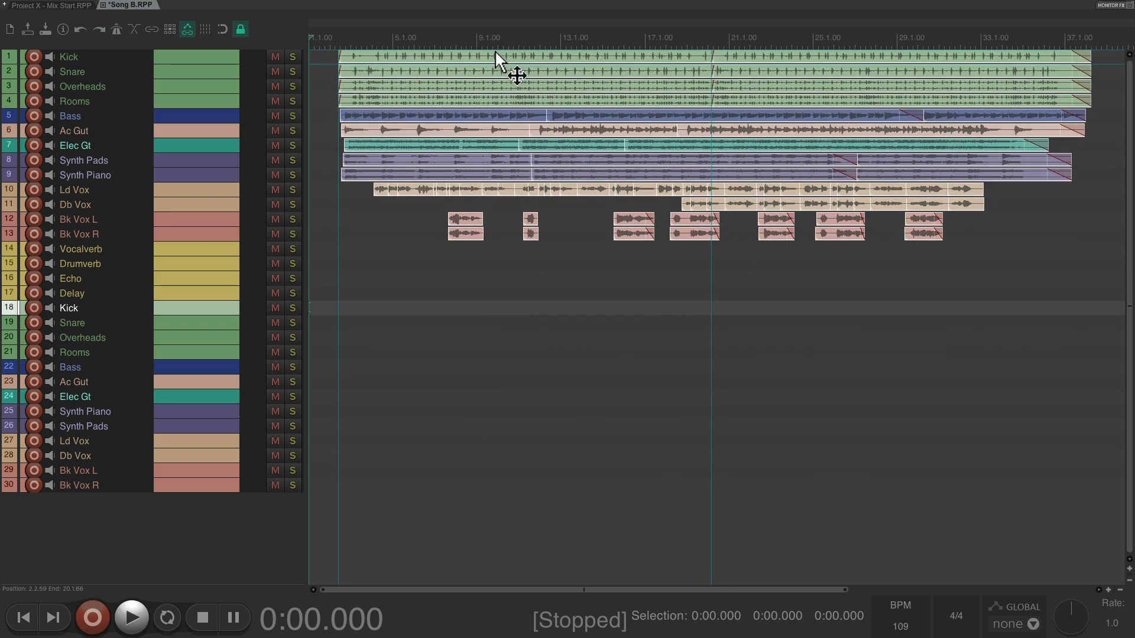
mouse_move(524, 305)
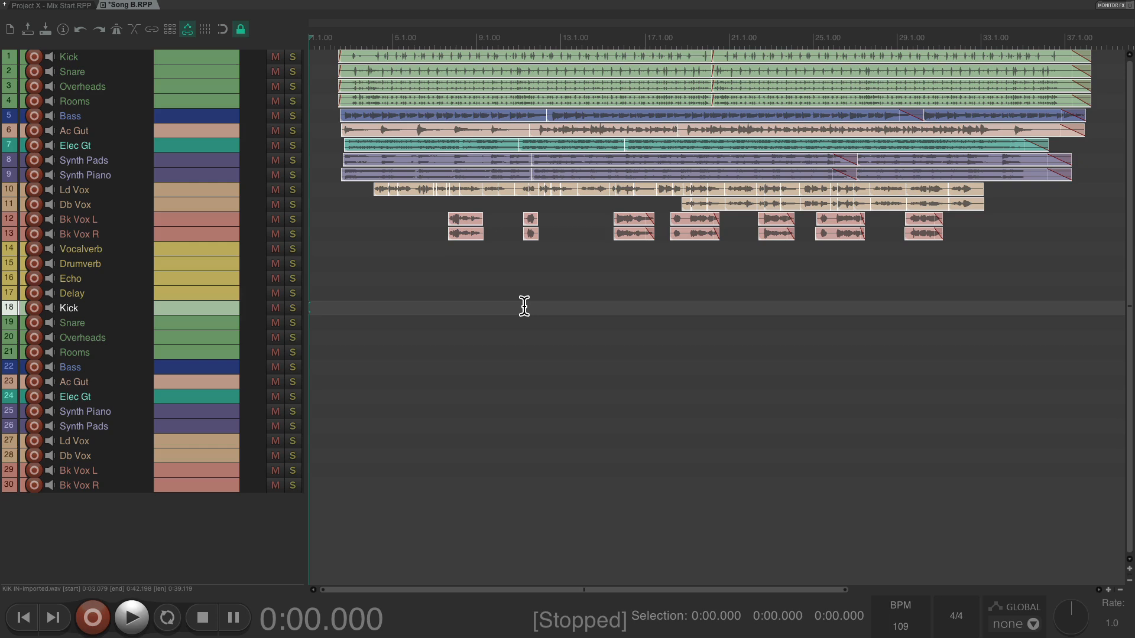
mouse_move(268, 425)
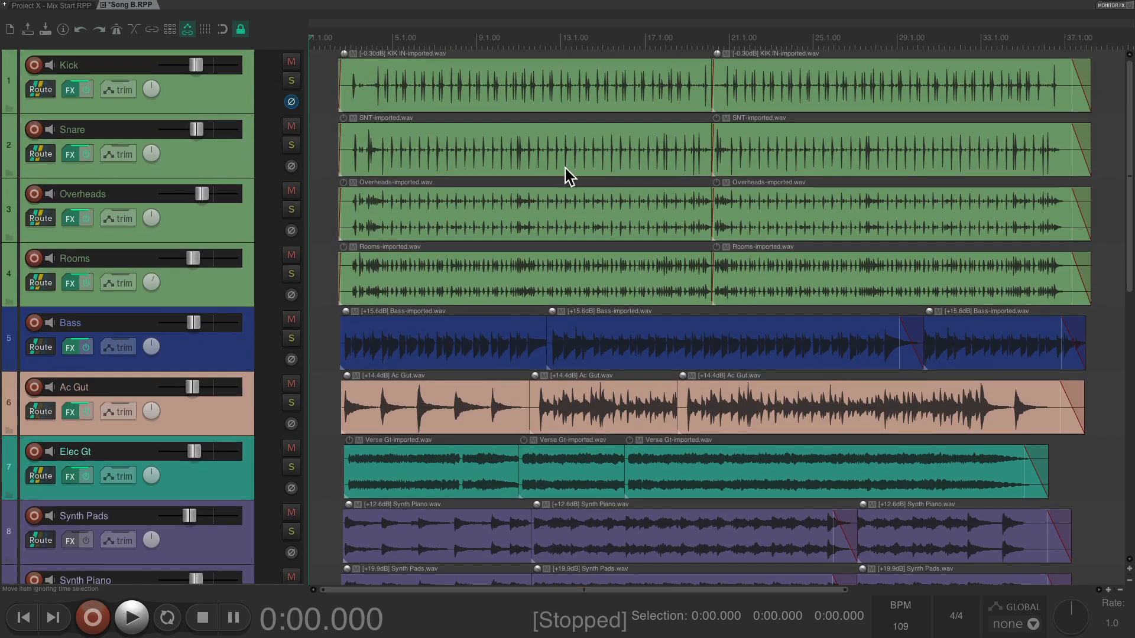
mouse_move(492, 104)
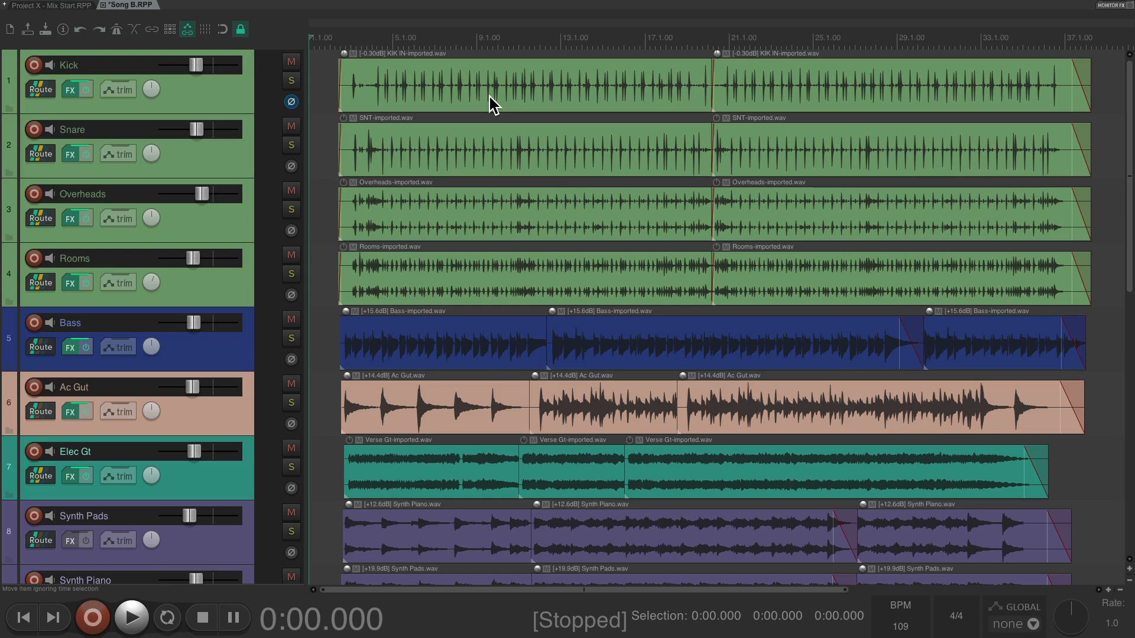
mouse_move(475, 214)
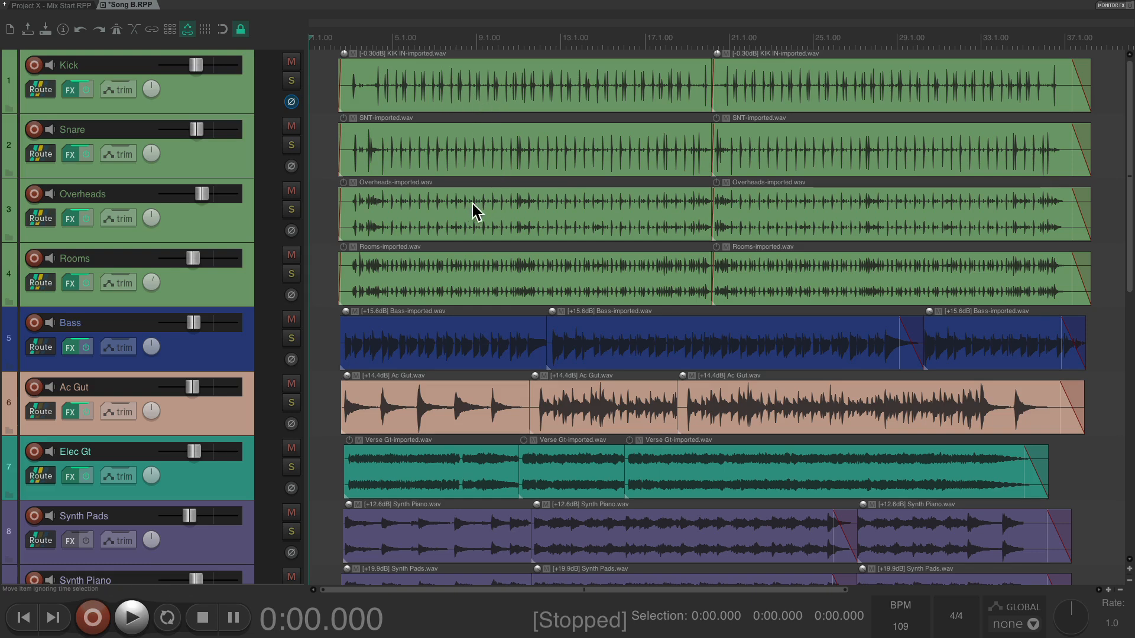
scroll("down", 3)
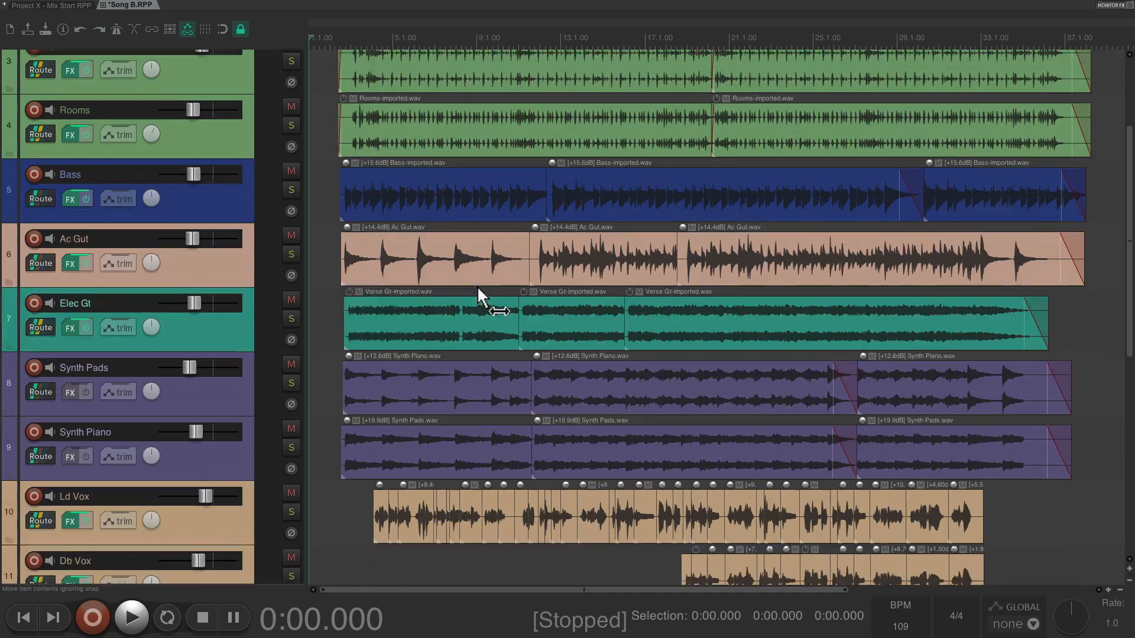
scroll("down", 3)
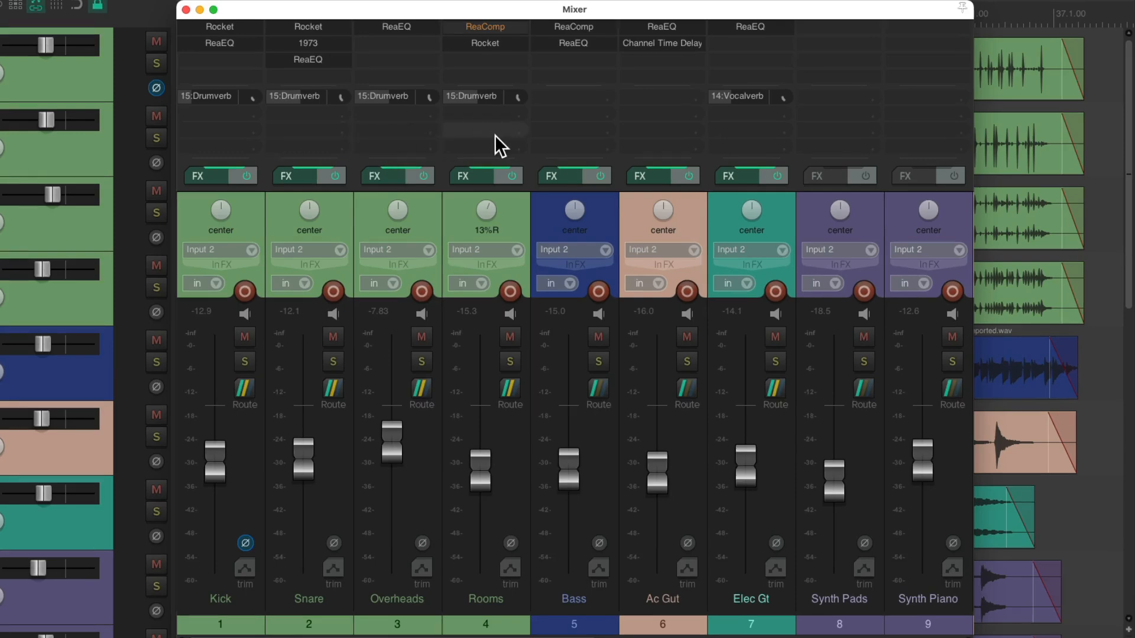
mouse_move(382, 128)
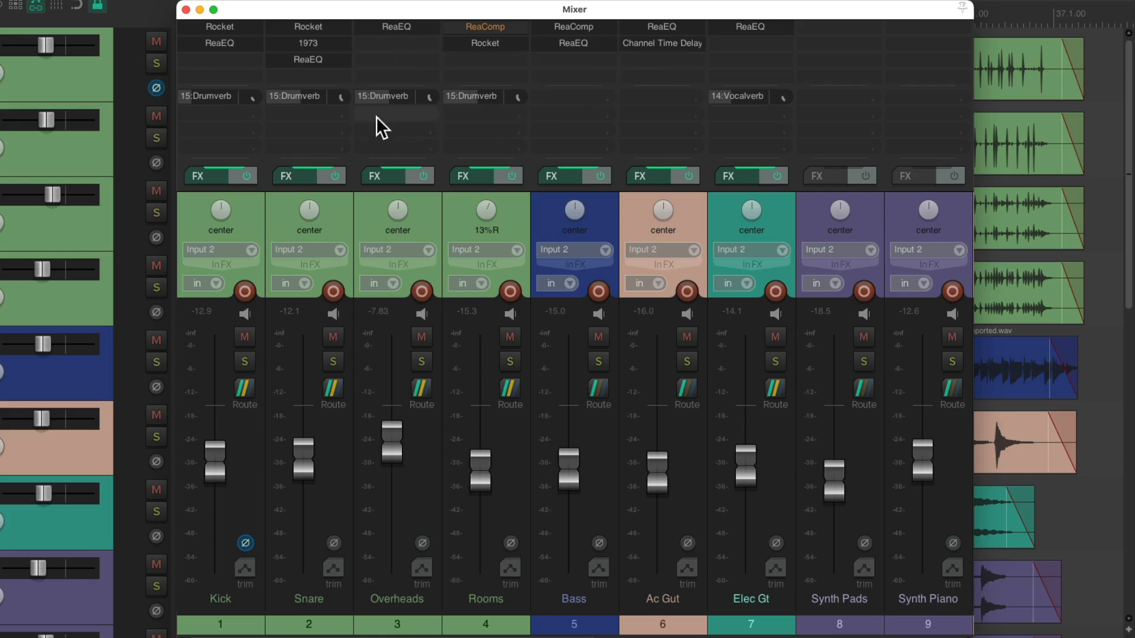
mouse_move(610, 232)
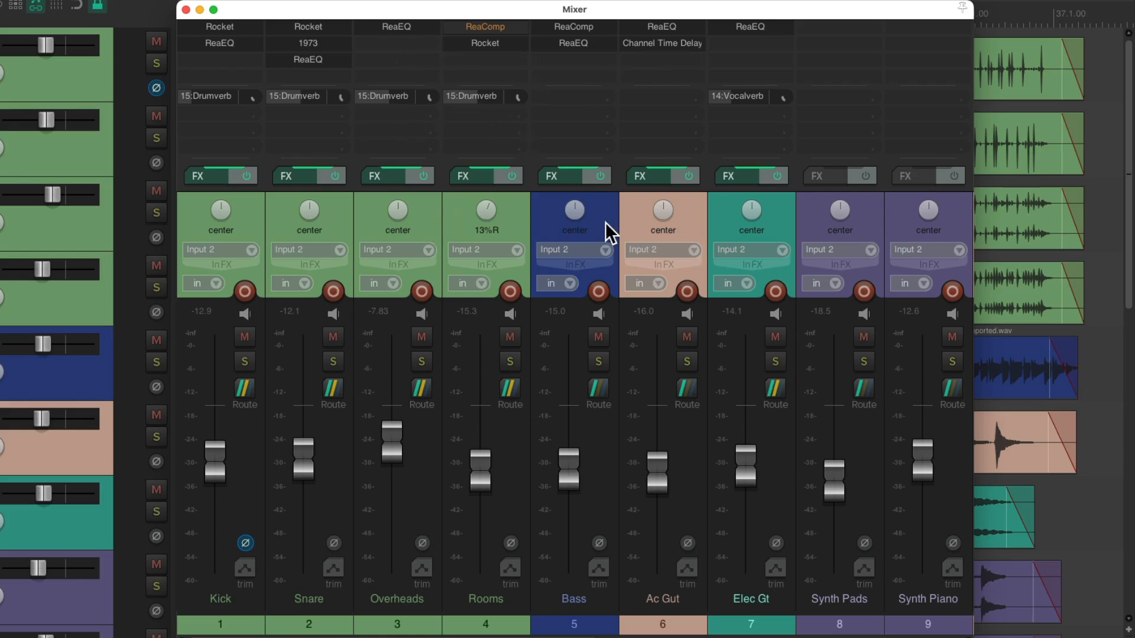
mouse_move(264, 554)
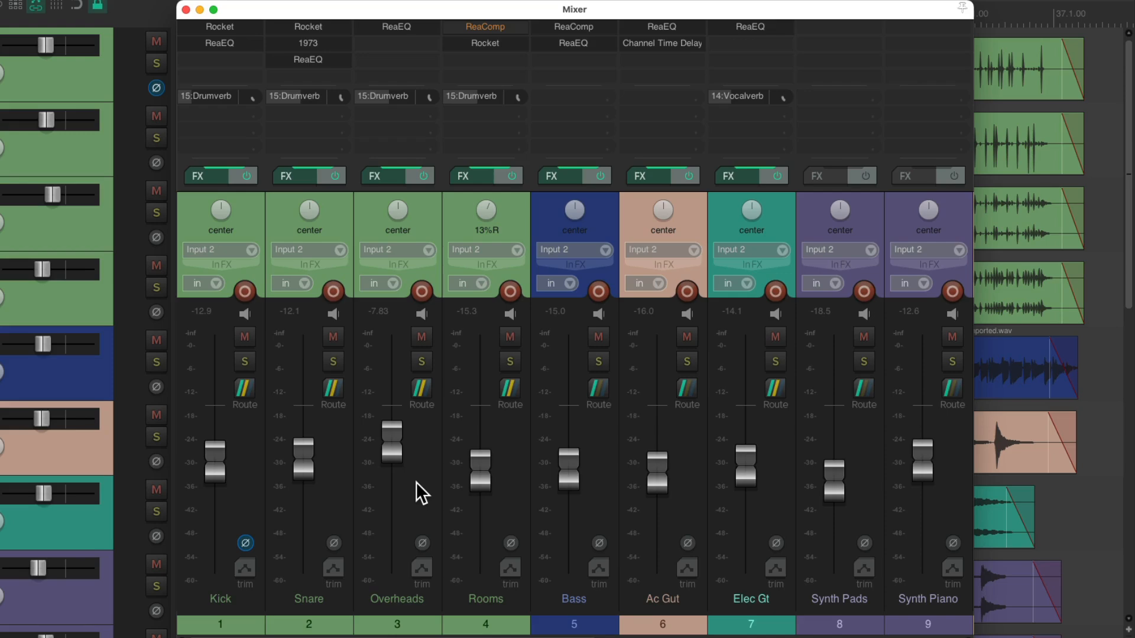
Scroll across the mixer to inspect the vocal FX, sends and the Vocalverb, Drumverb, Echo and Delay returns
scroll("right", 3)
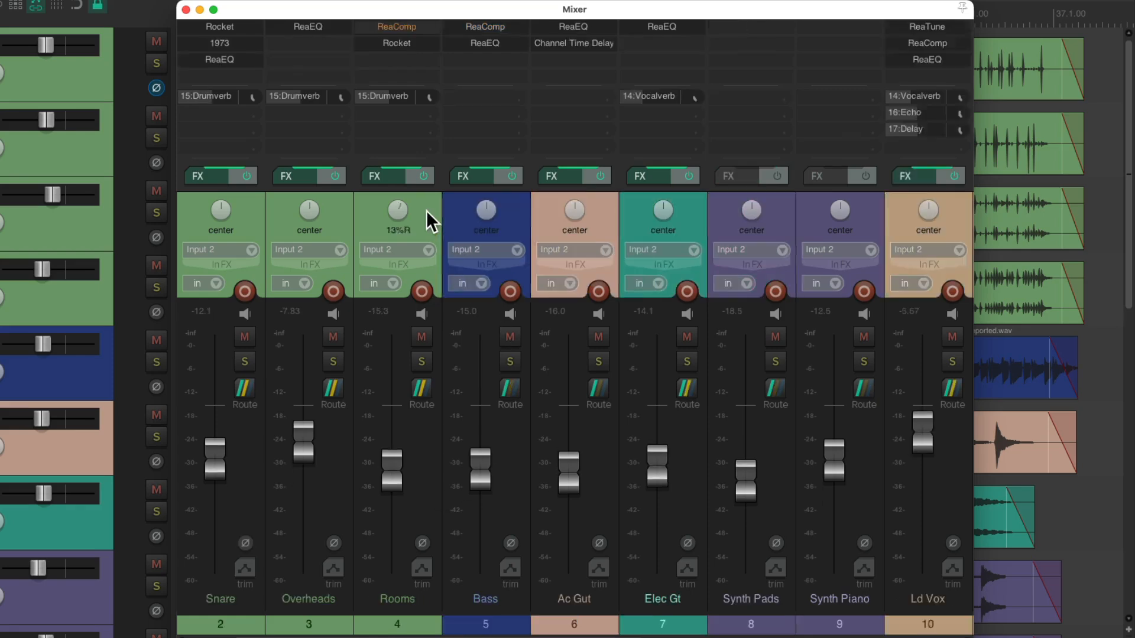
scroll("right", 3)
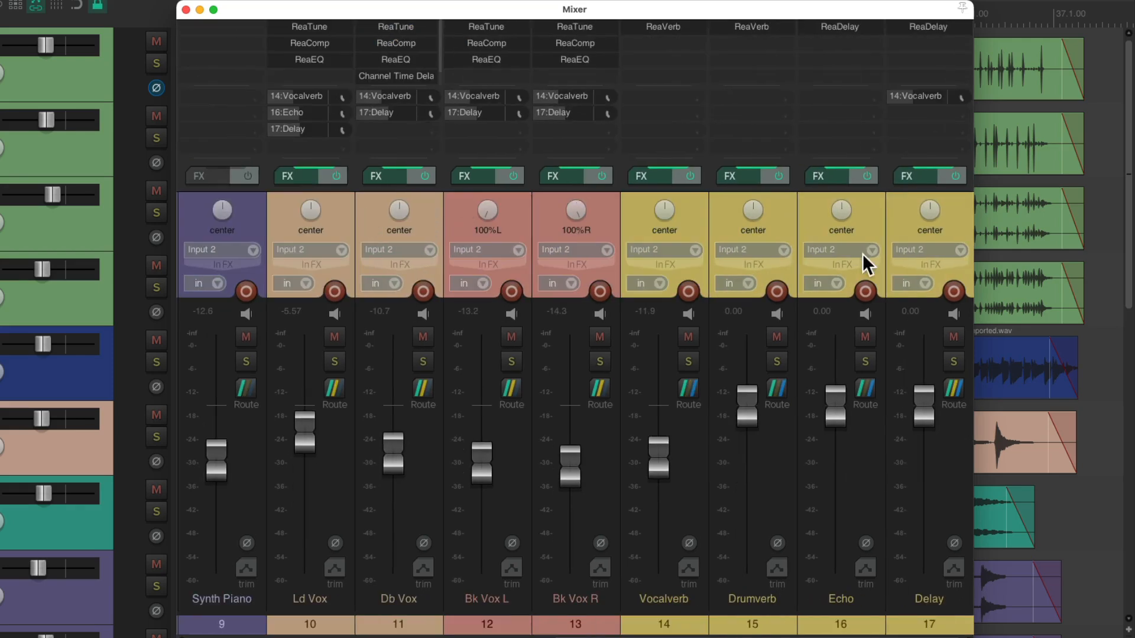